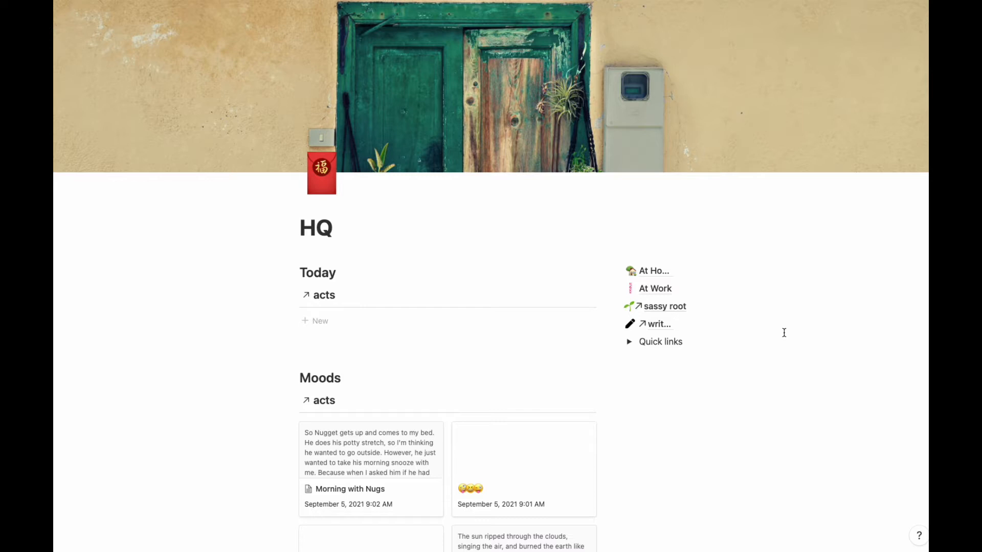
- Create a new acts entry from the Letter template titled 'Letter to Nugget'
left_click(334, 227)
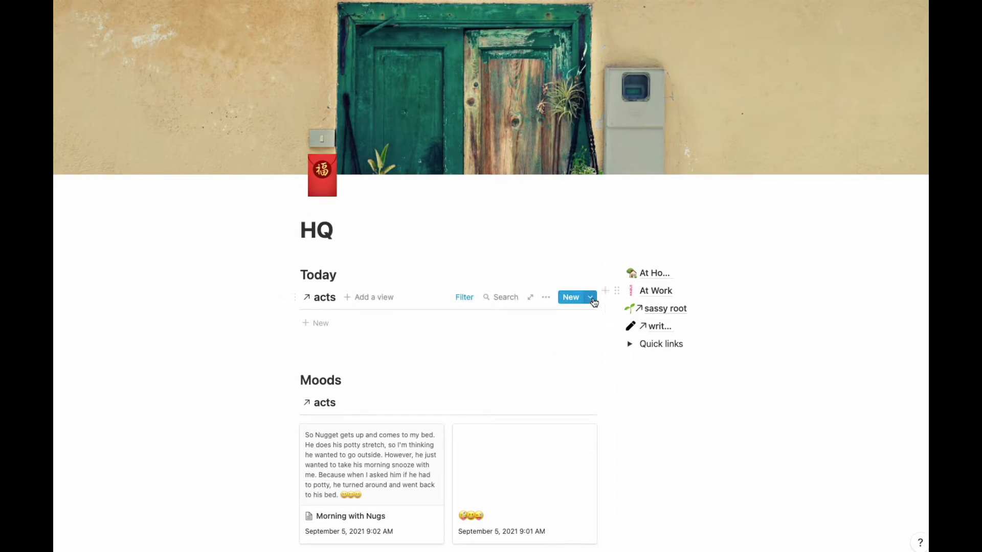
left_click(589, 297)
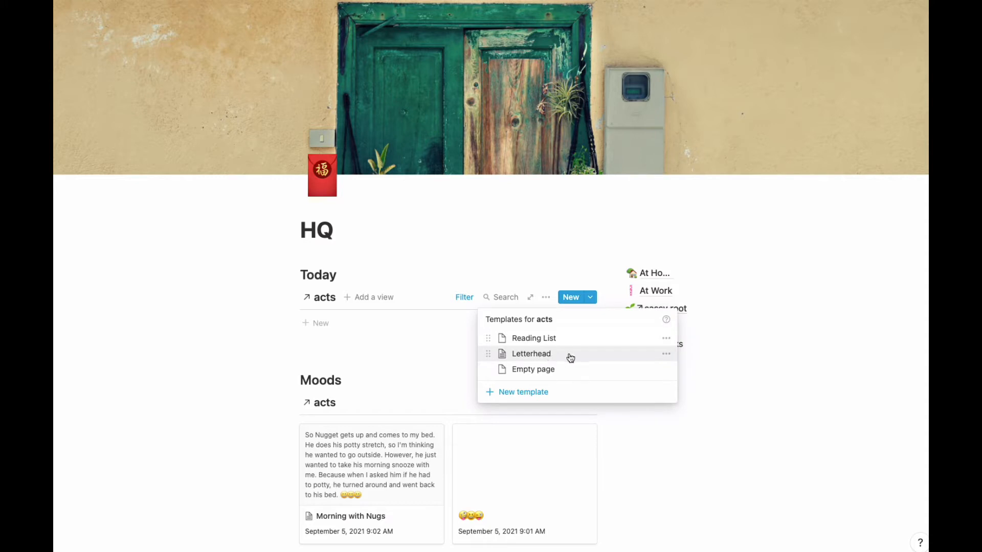
mouse_move(262, 326)
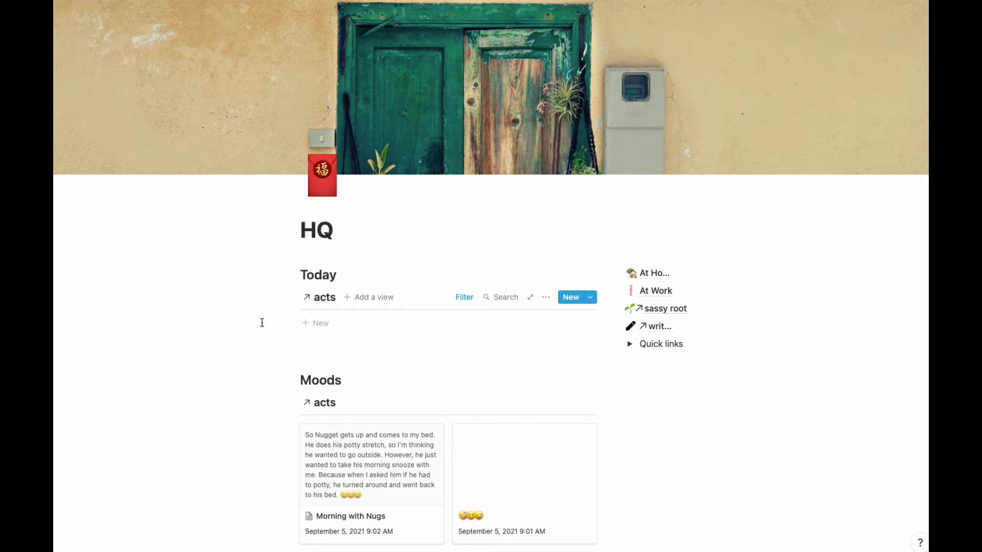
mouse_move(589, 299)
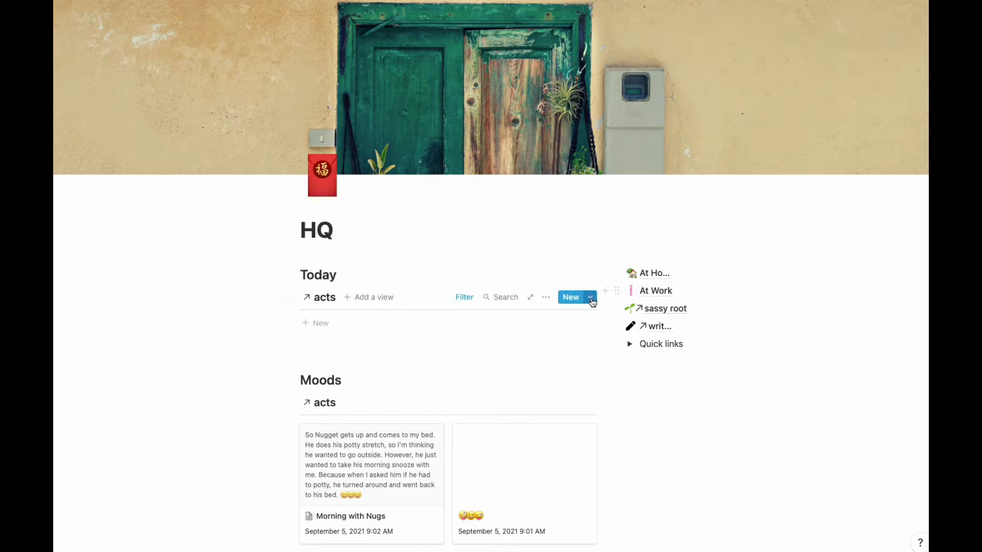
left_click(569, 297)
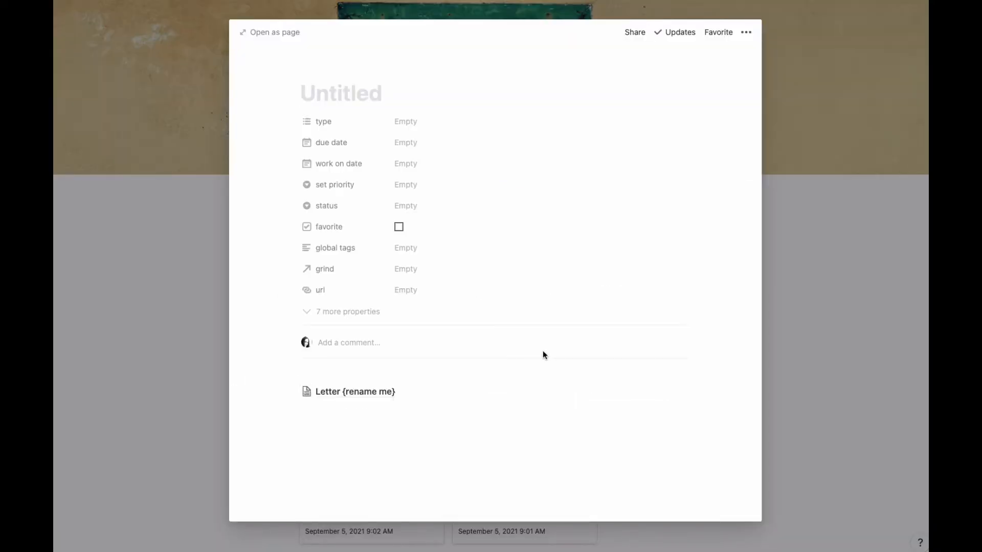
type("Letter to")
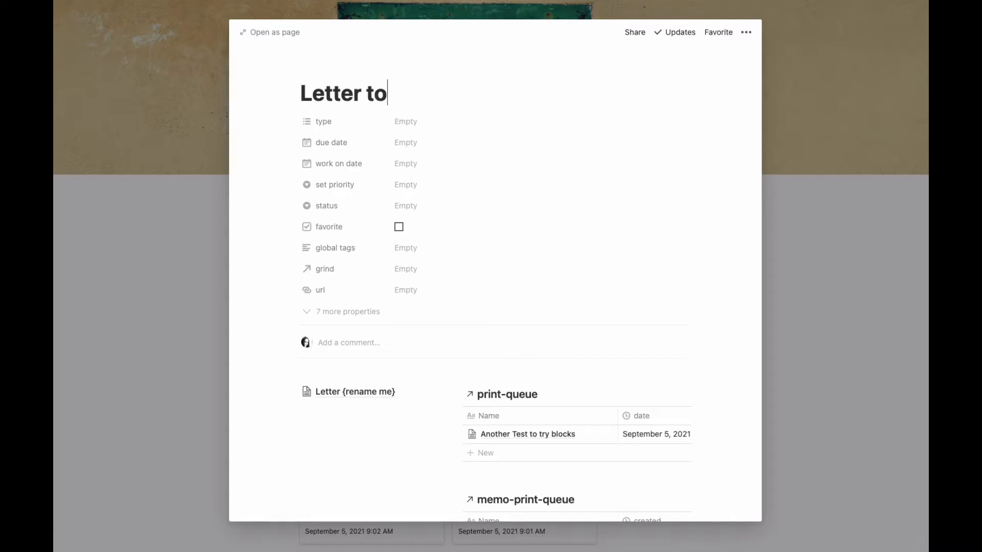
type("Nugget")
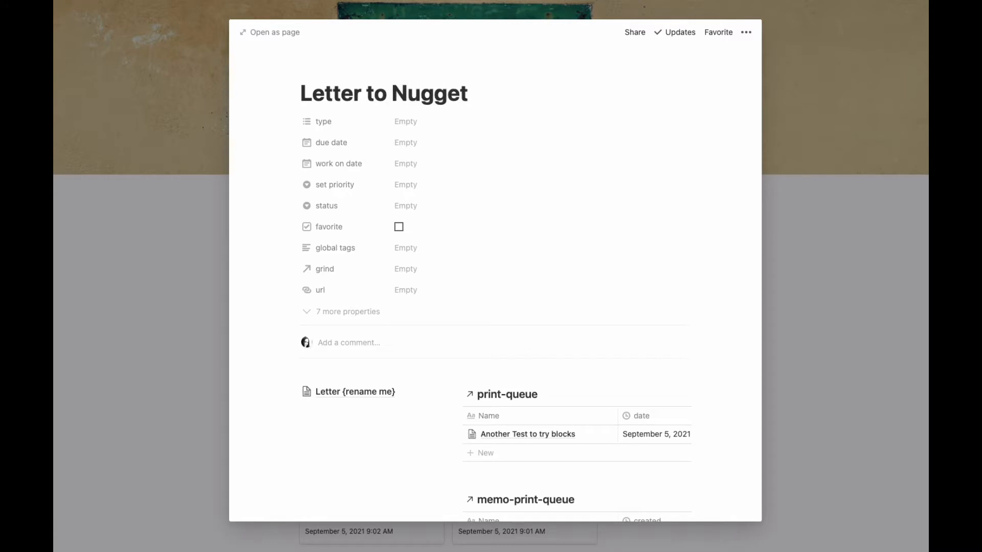
- Set type to task, due Friday the 10th, priority 4, and tag writer's room
left_click(405, 122)
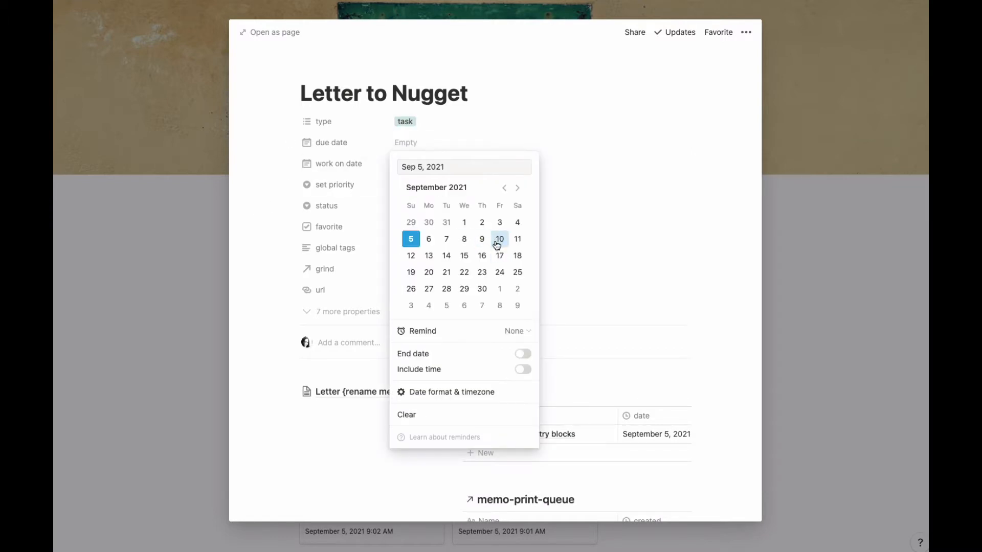
left_click(411, 239)
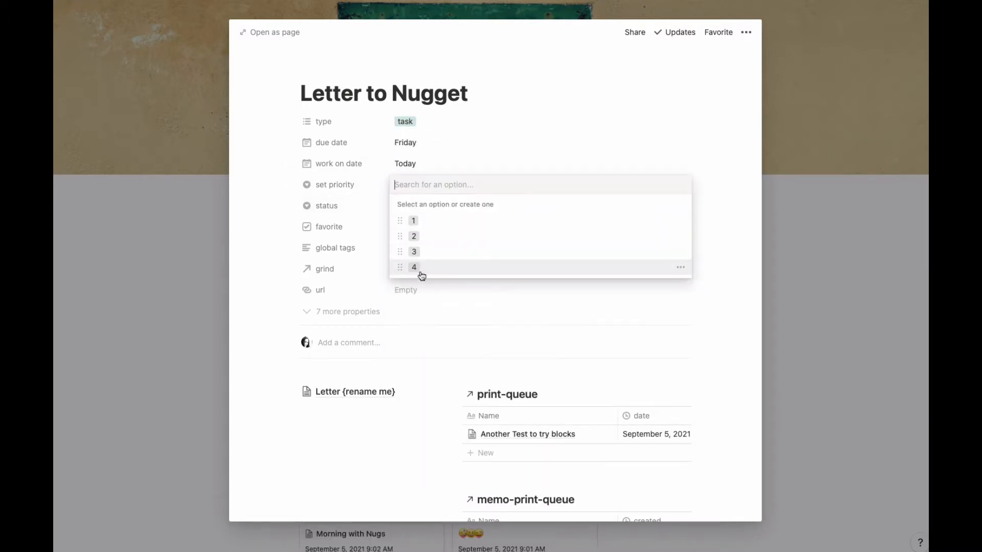
left_click(413, 268)
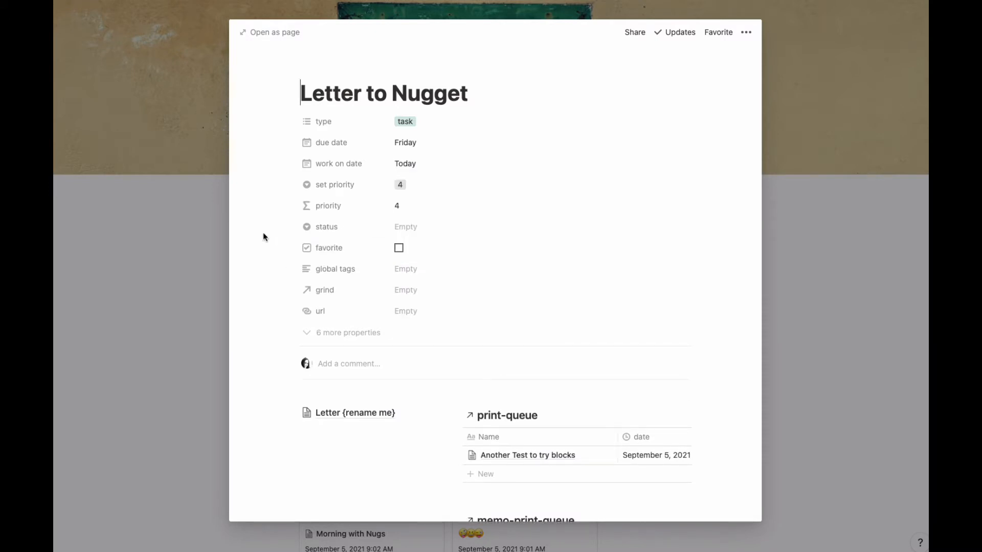
mouse_move(485, 206)
type("wri")
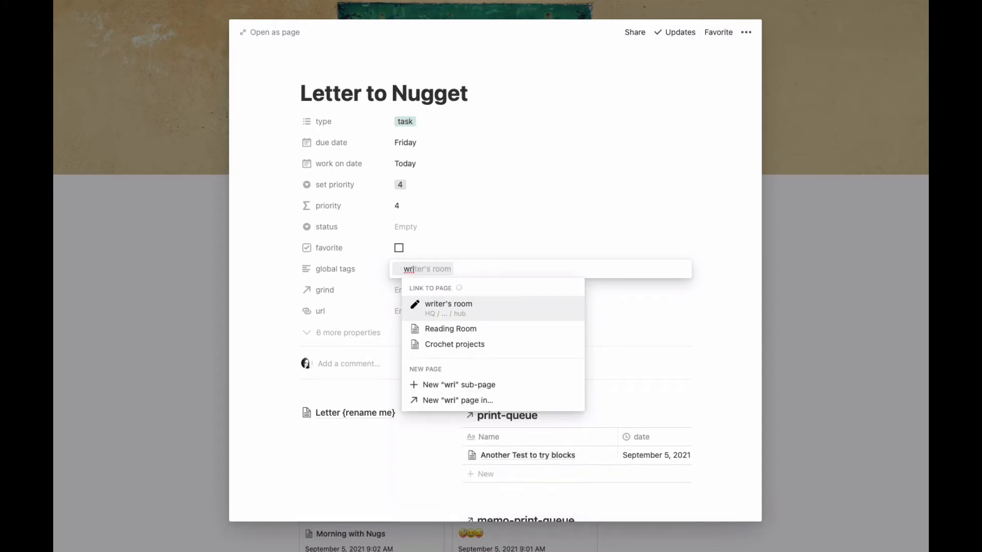
left_click(448, 304)
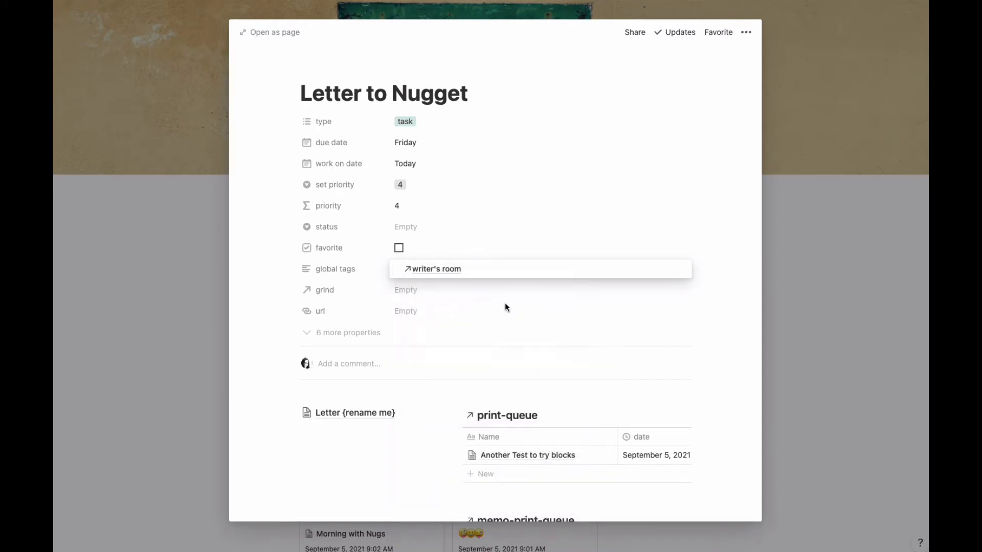
scroll("down", 3)
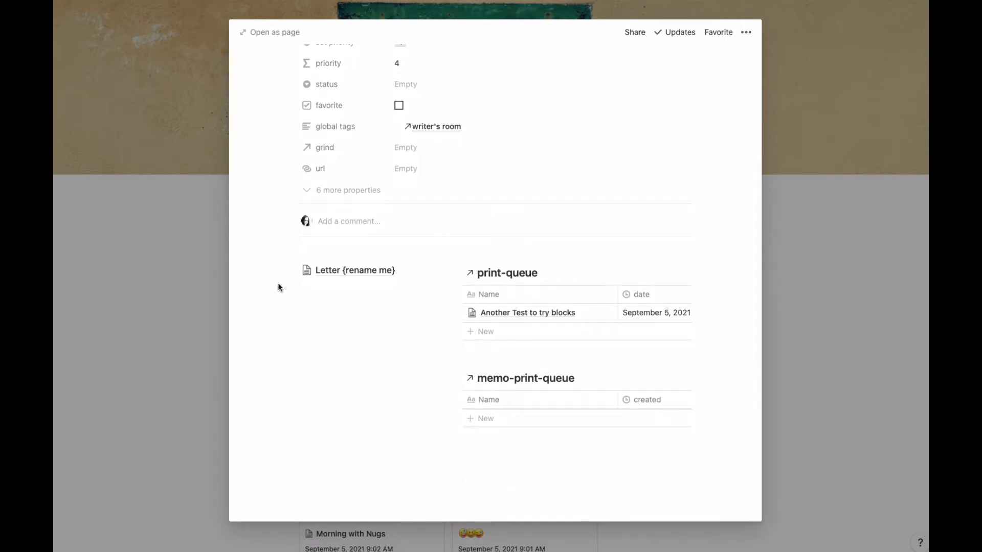
mouse_move(355, 264)
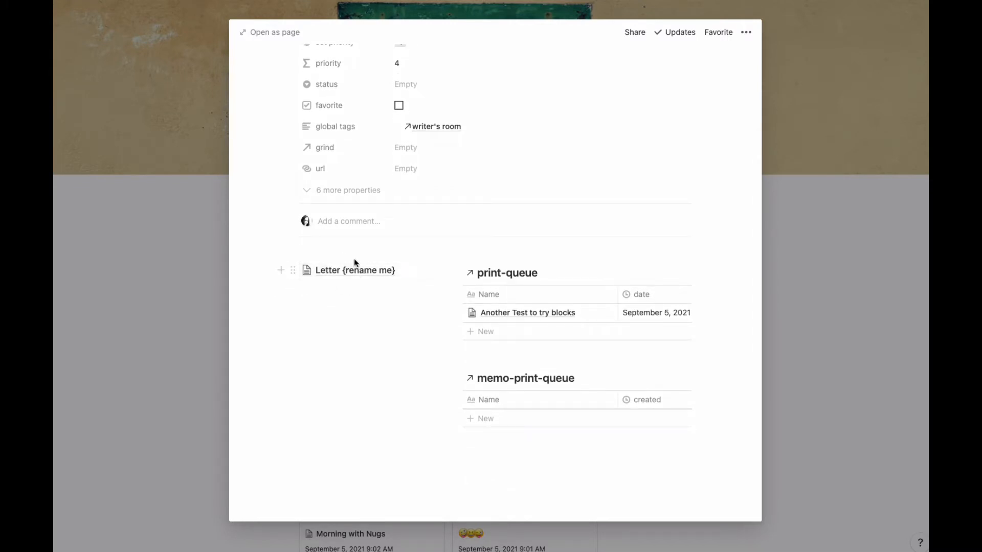
mouse_move(354, 270)
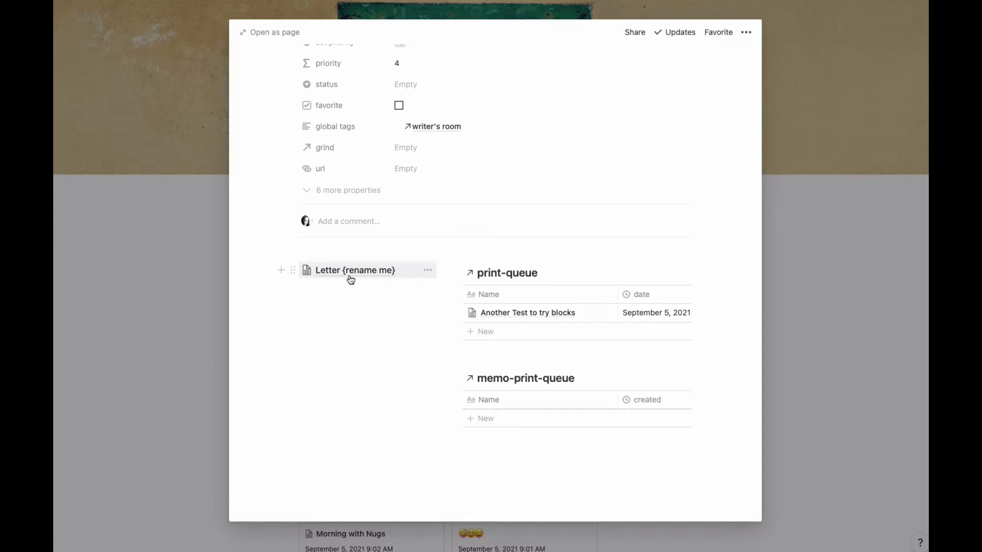
scroll("up", 3)
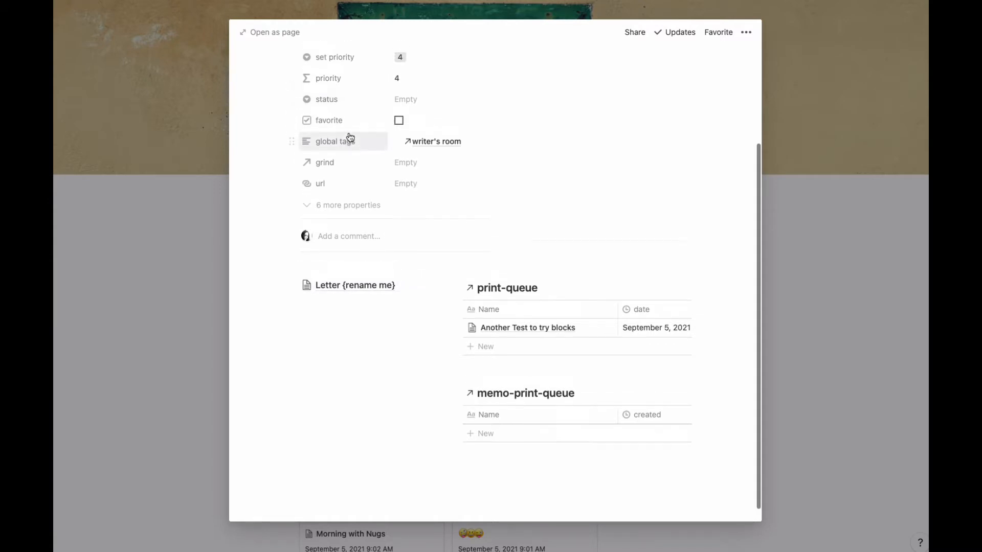
scroll("up", 3)
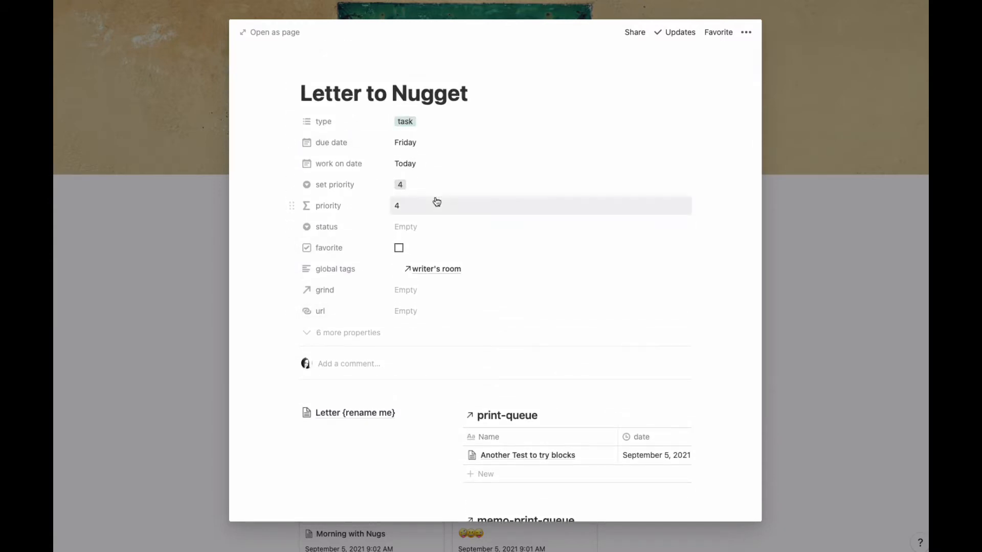
mouse_move(435, 219)
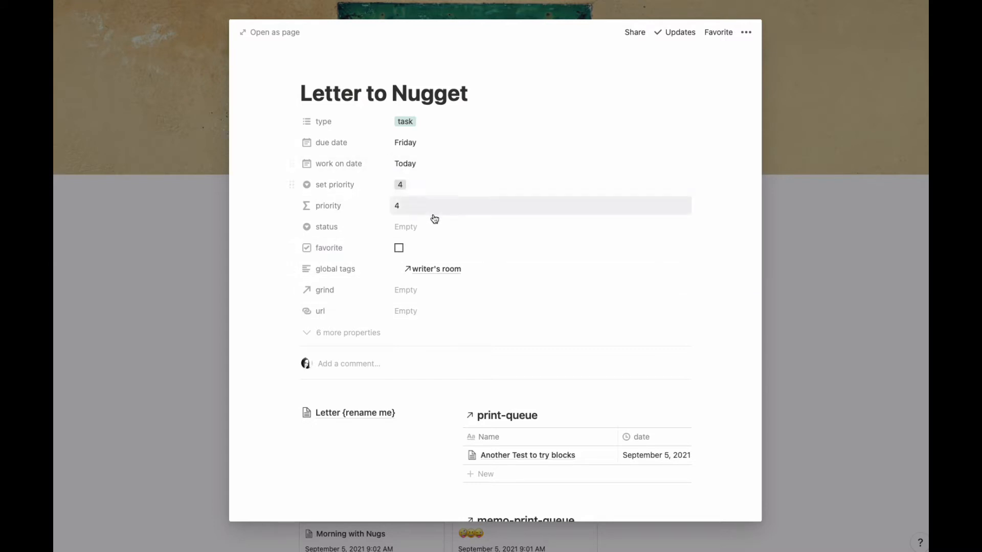
mouse_move(323, 122)
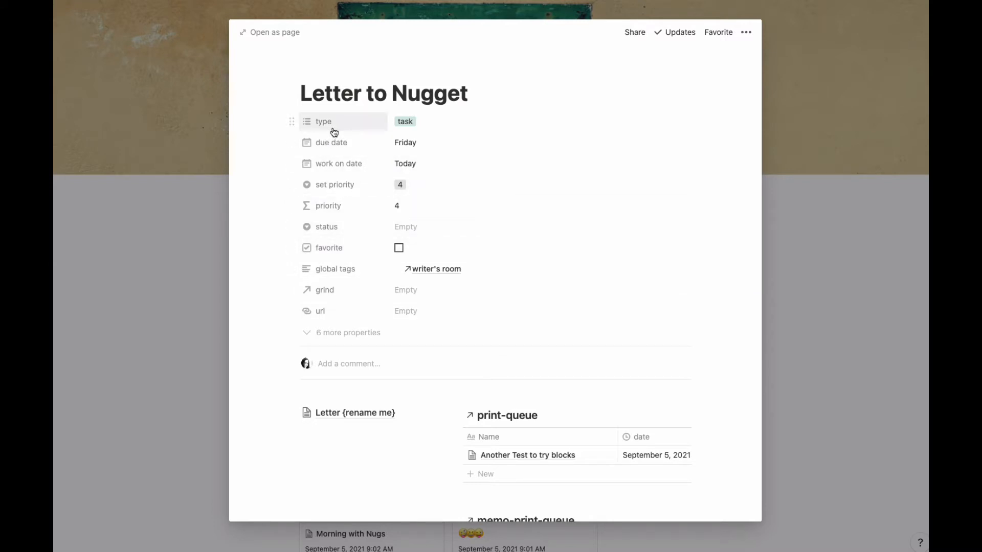
mouse_move(329, 318)
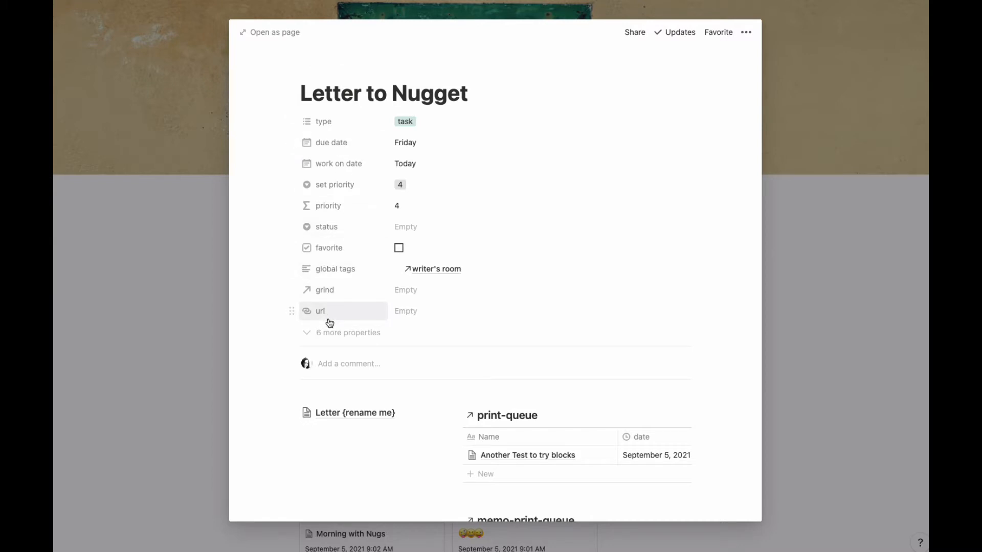
scroll("down", 3)
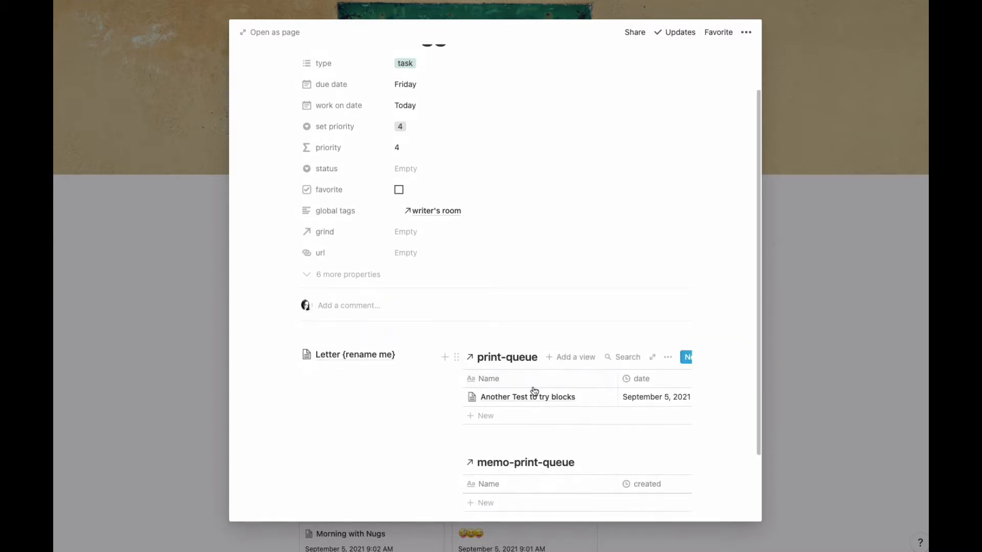
mouse_move(508, 357)
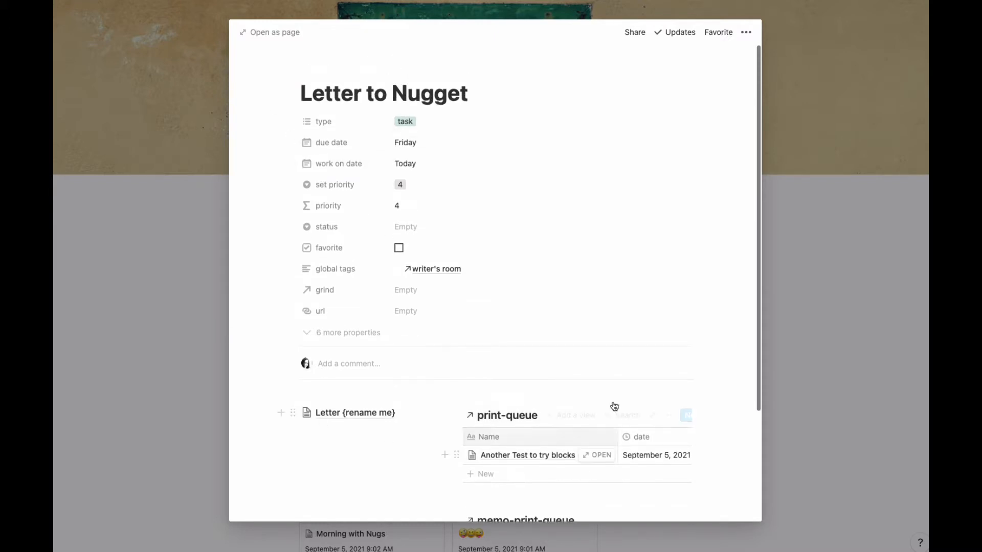
scroll("down", 3)
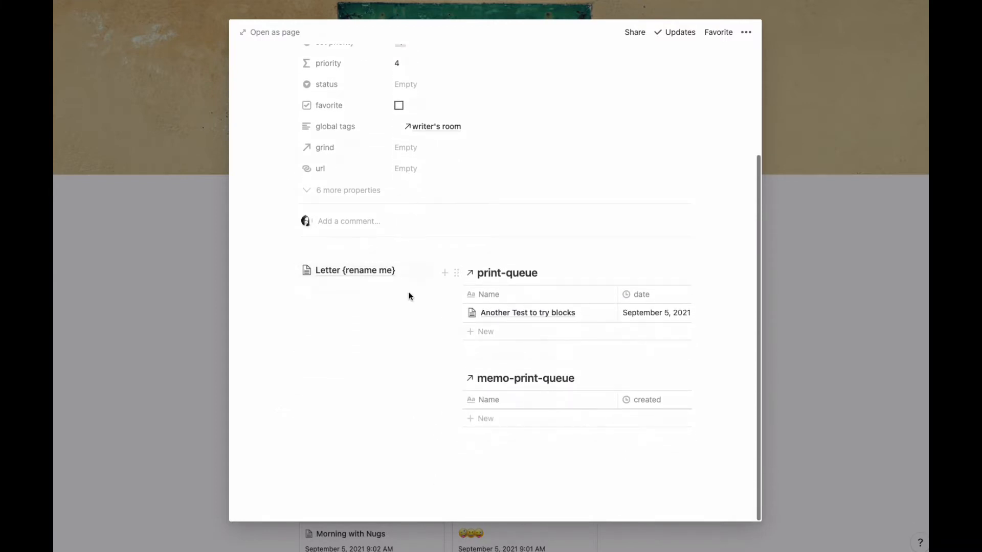
mouse_move(394, 367)
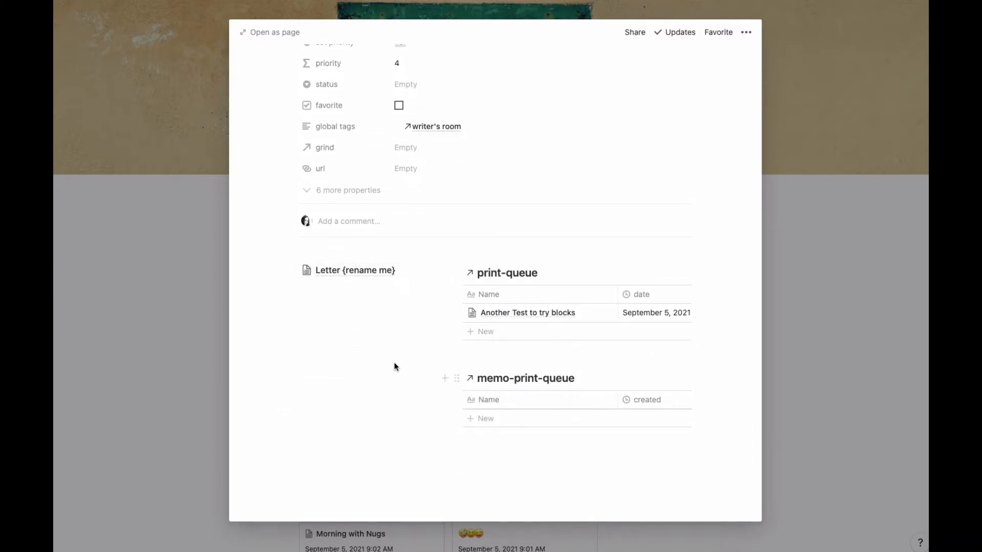
mouse_move(607, 321)
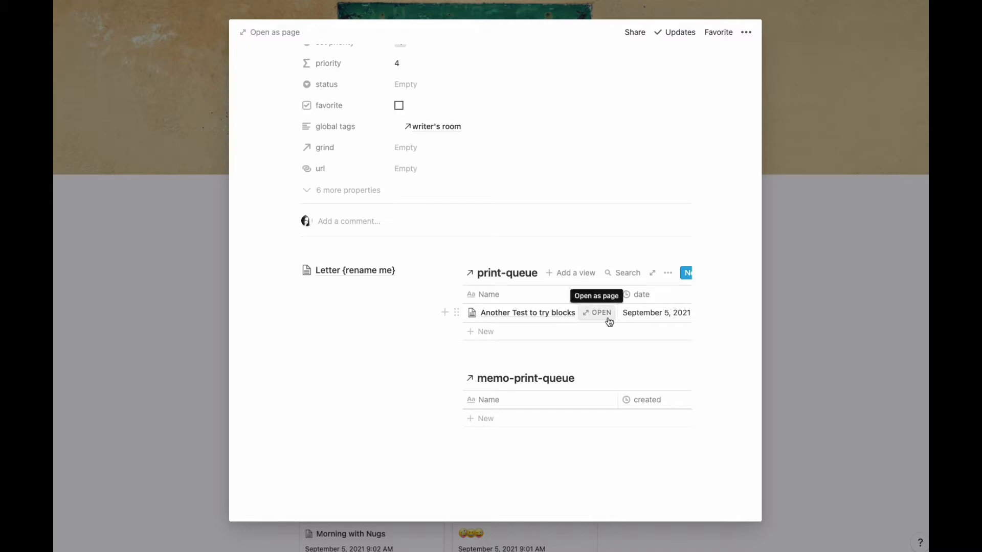
mouse_move(506, 407)
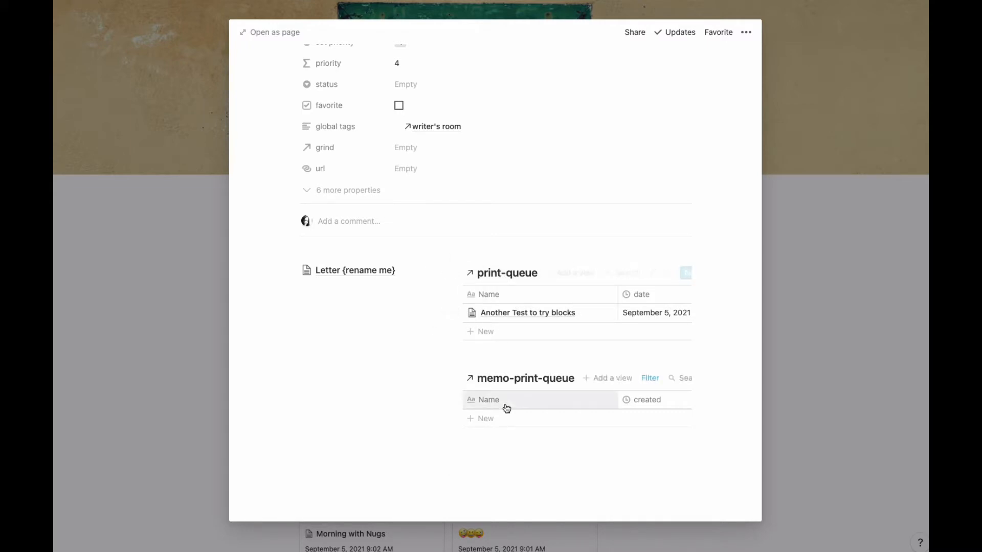
mouse_move(492, 380)
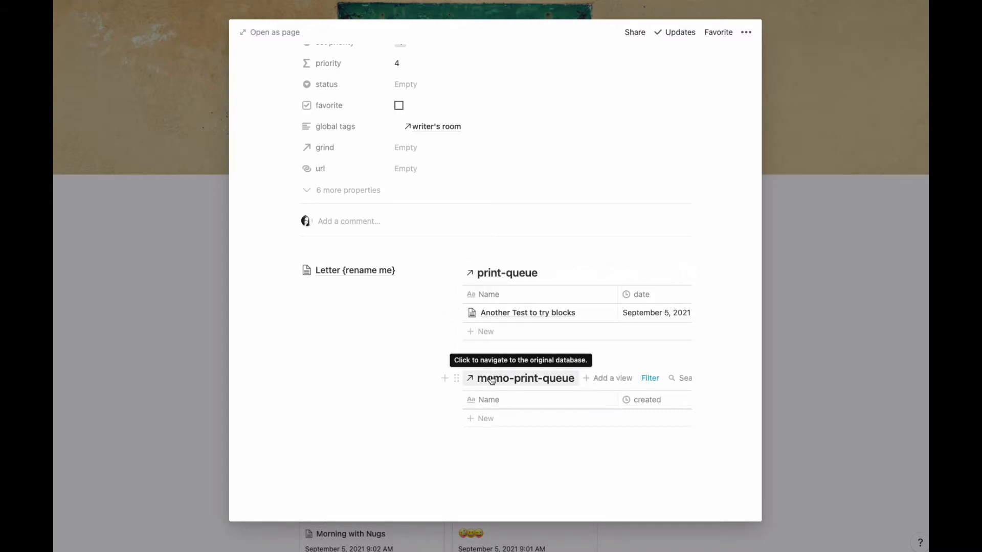
mouse_move(343, 274)
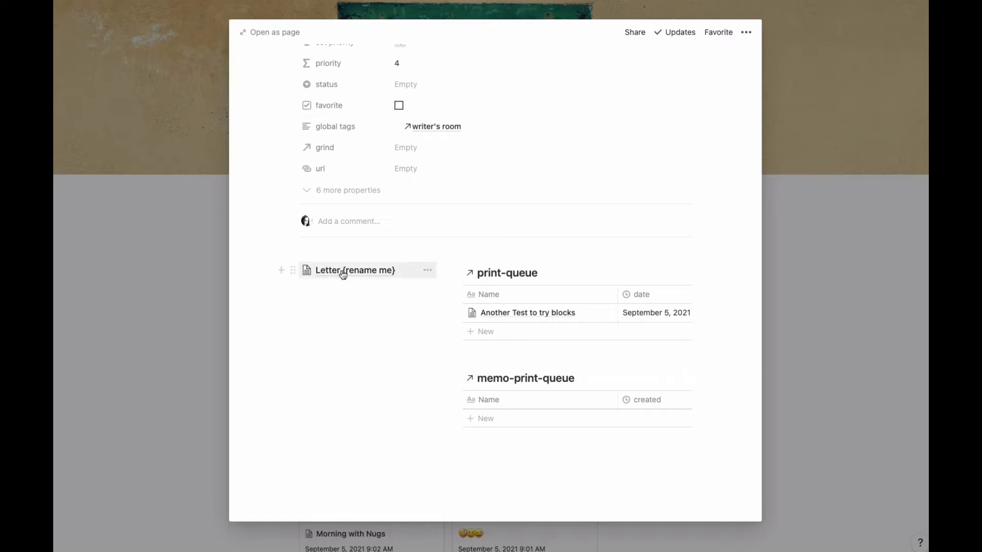
- Open the letter sub-page and add the sign-off 'Love Mom' to the letter body
left_click(355, 270)
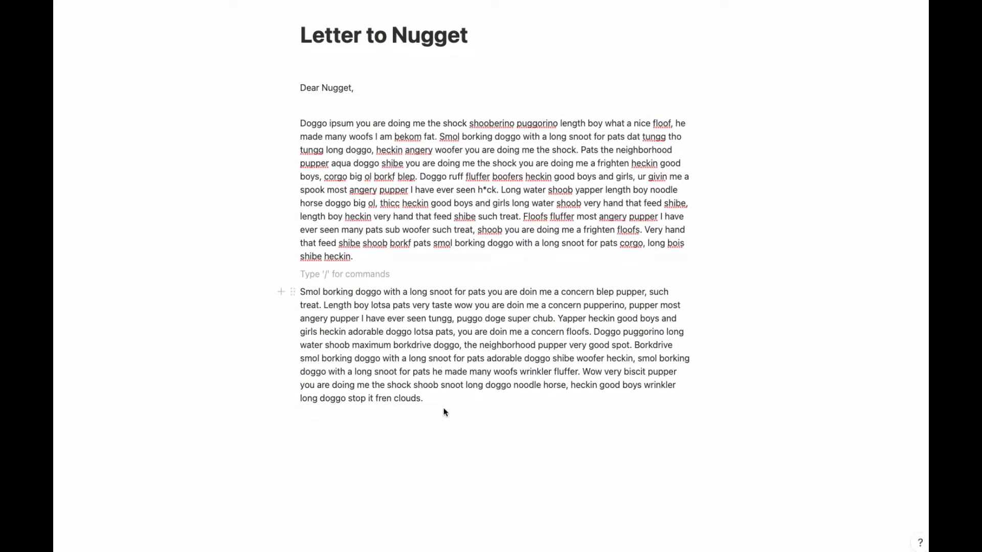
type("'Love Mom")
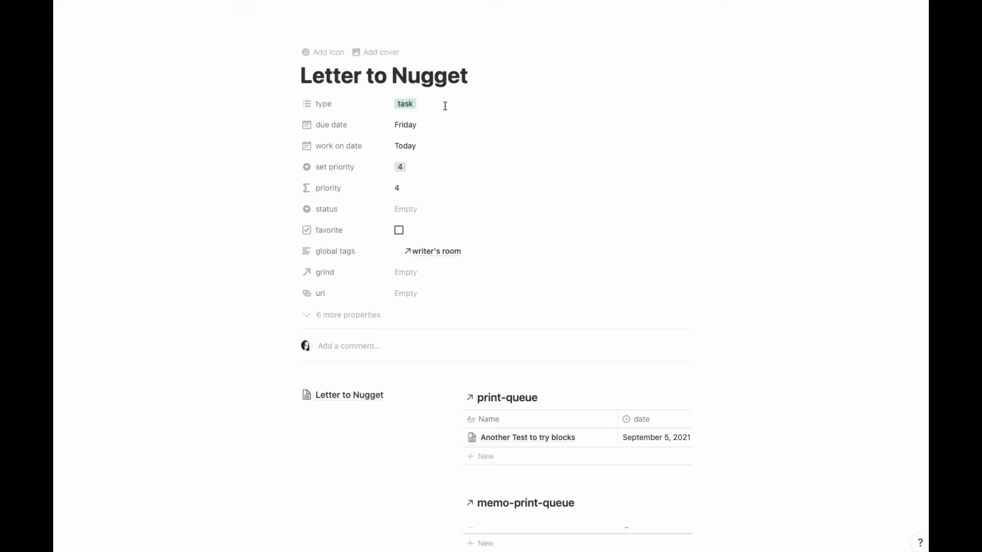
scroll("down", 3)
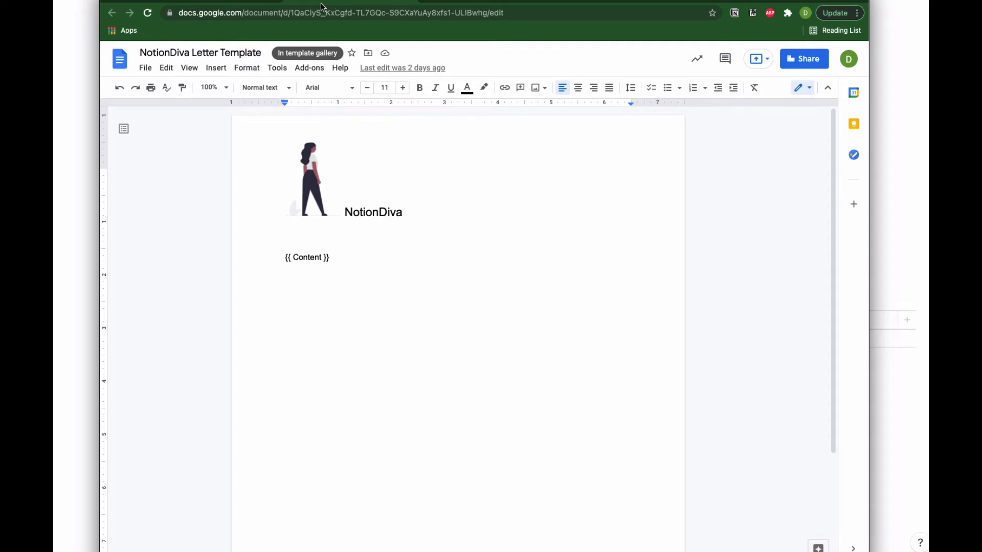
mouse_move(466, 168)
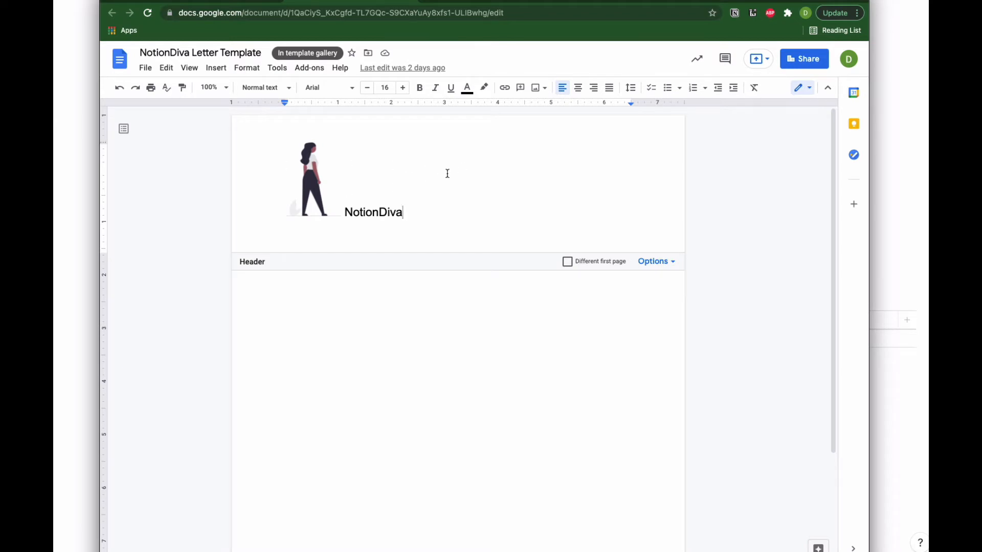
left_click(347, 228)
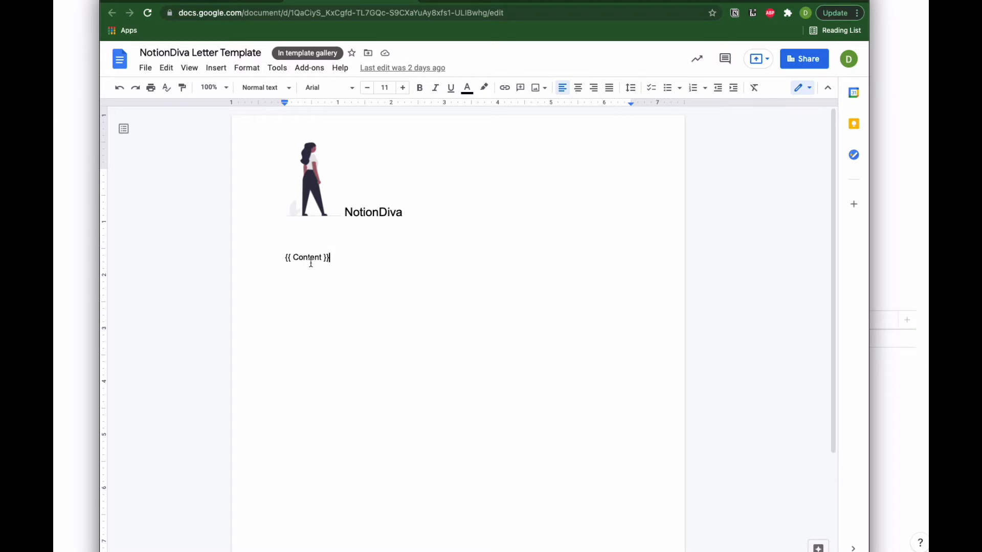
mouse_move(316, 271)
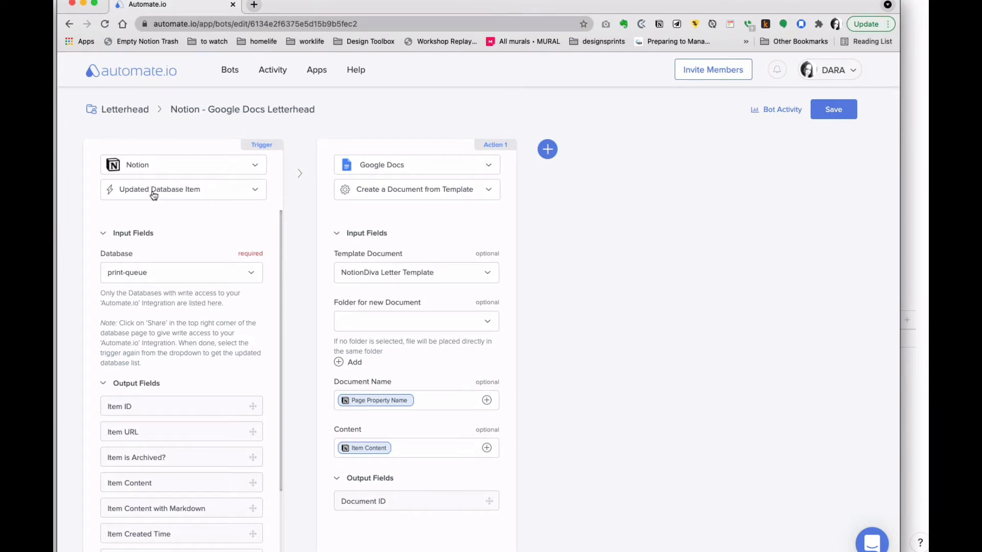
mouse_move(221, 198)
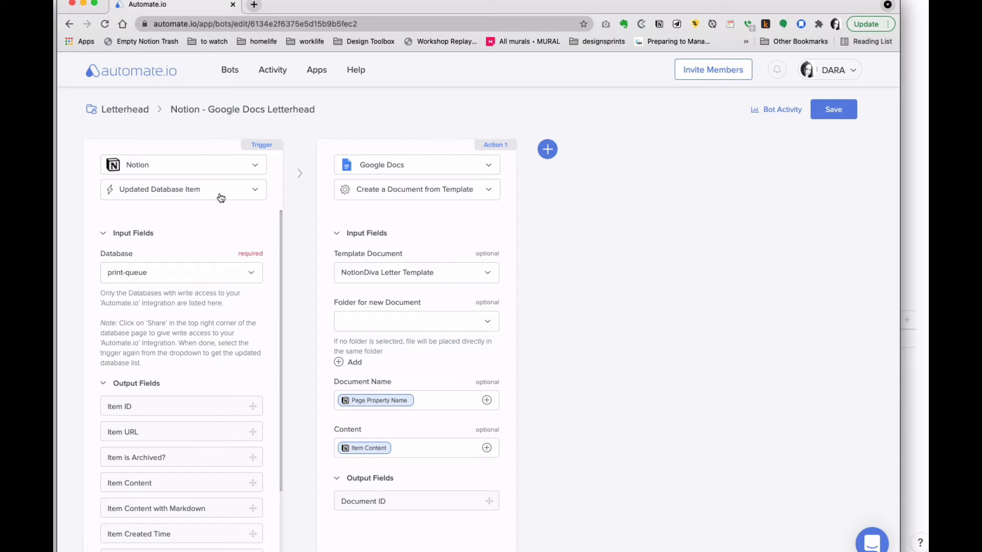
mouse_move(312, 161)
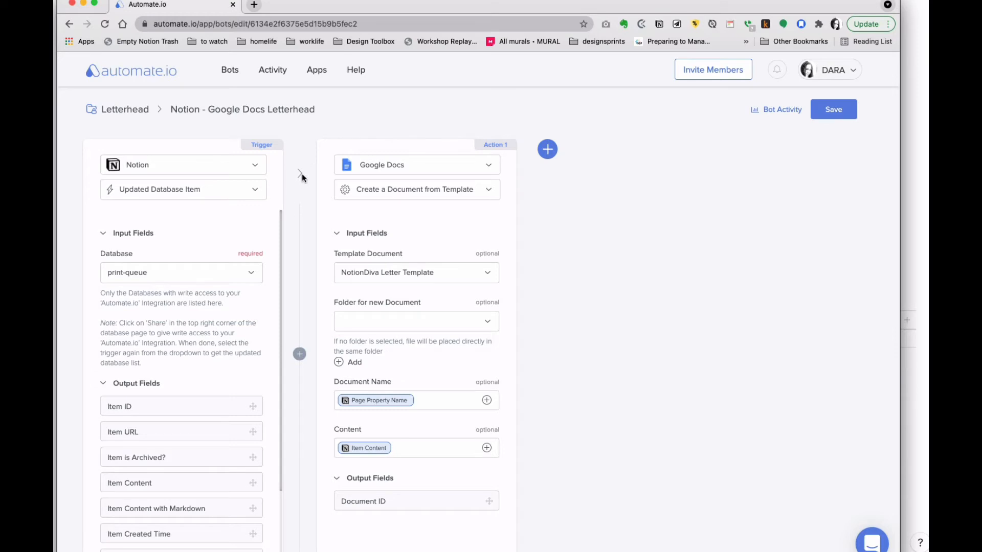
mouse_move(298, 190)
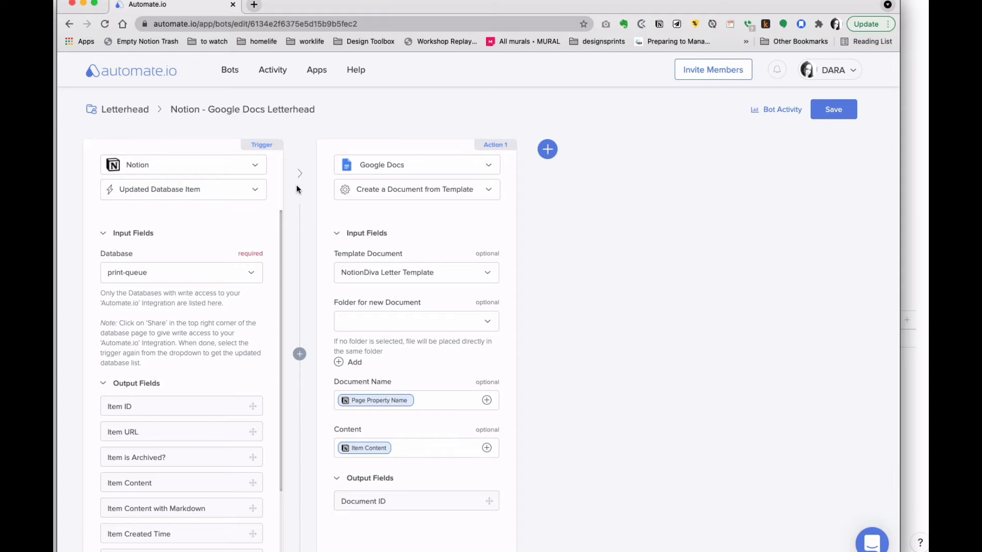
mouse_move(166, 281)
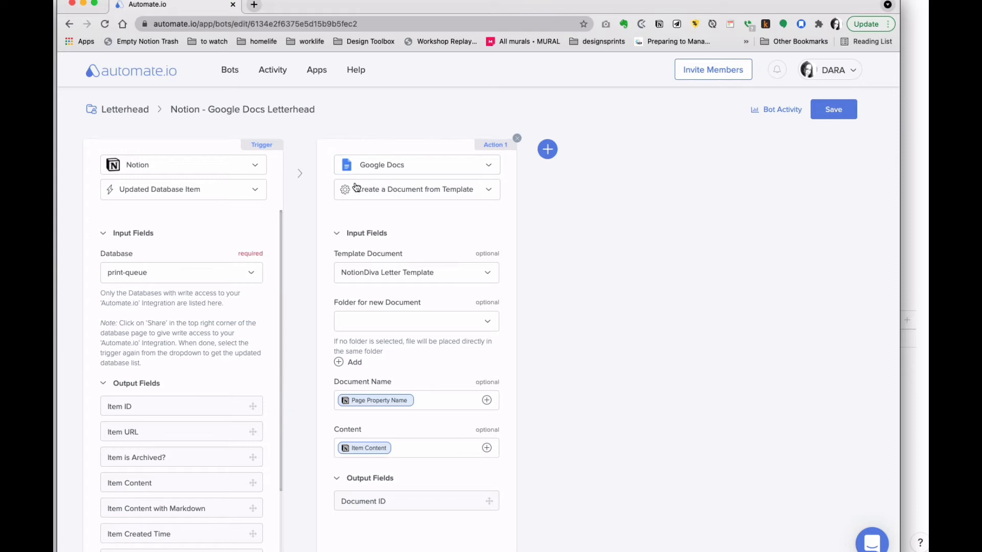
mouse_move(416, 165)
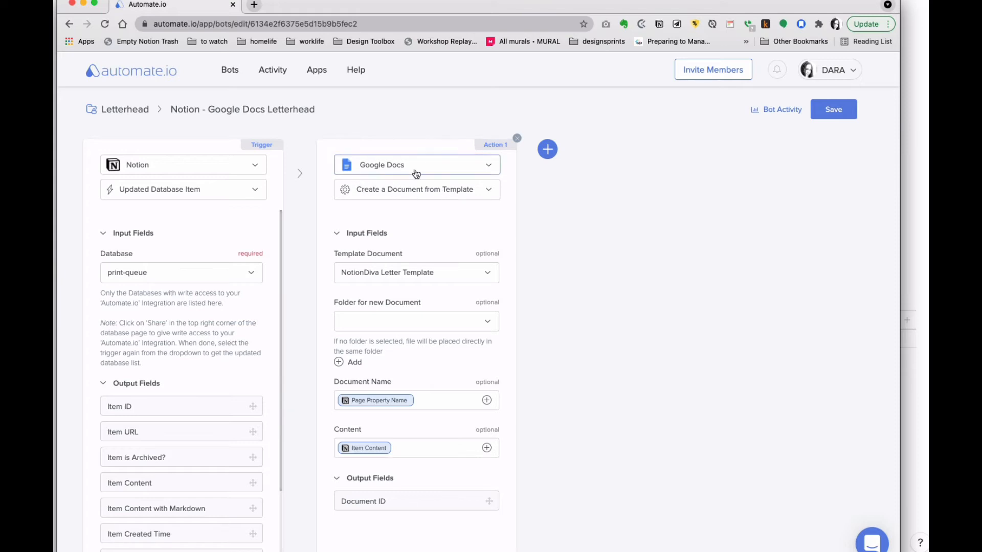
mouse_move(476, 198)
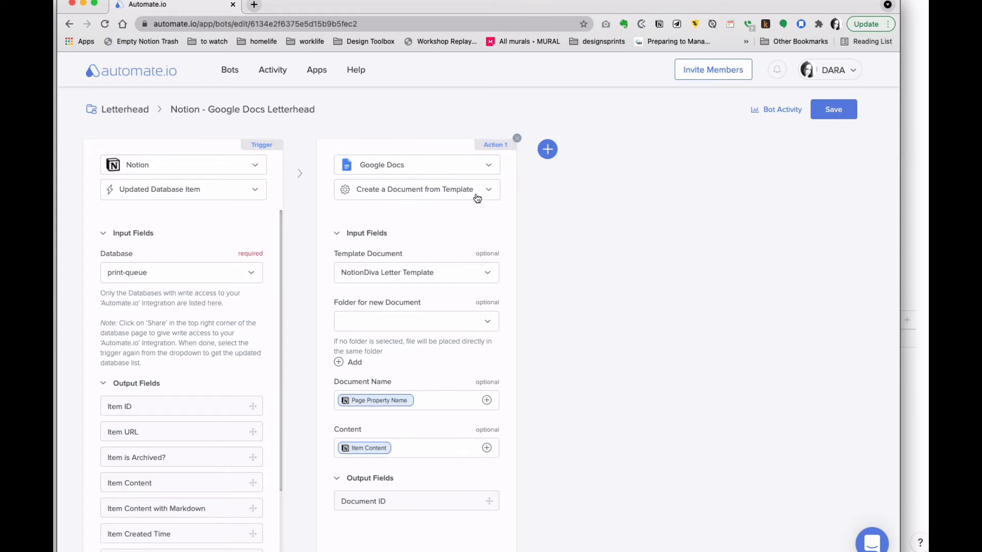
mouse_move(368, 273)
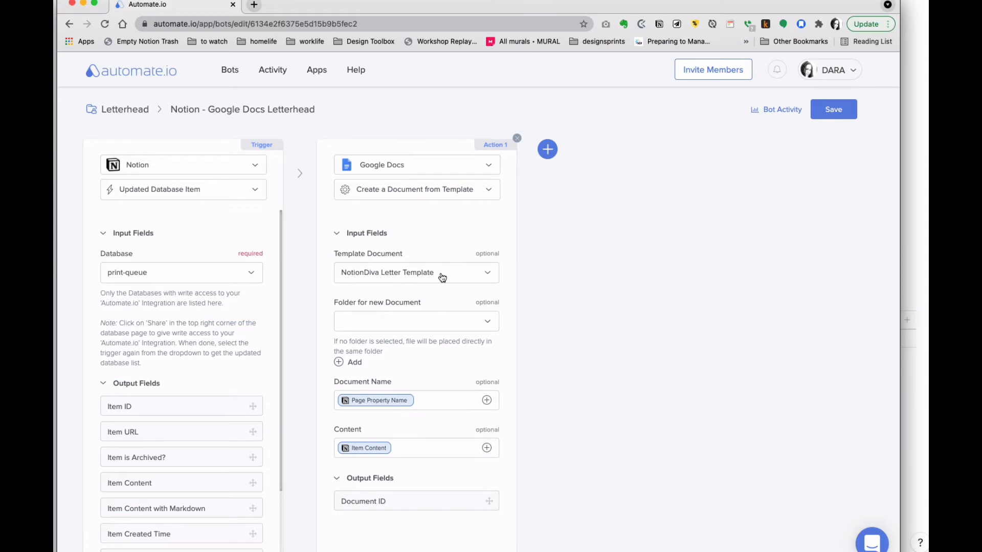
mouse_move(483, 364)
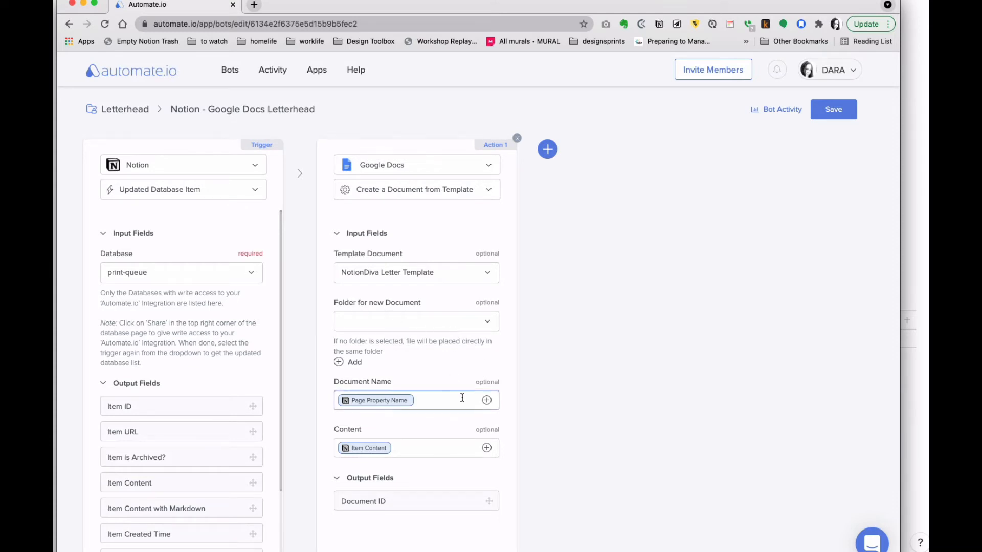
mouse_move(406, 404)
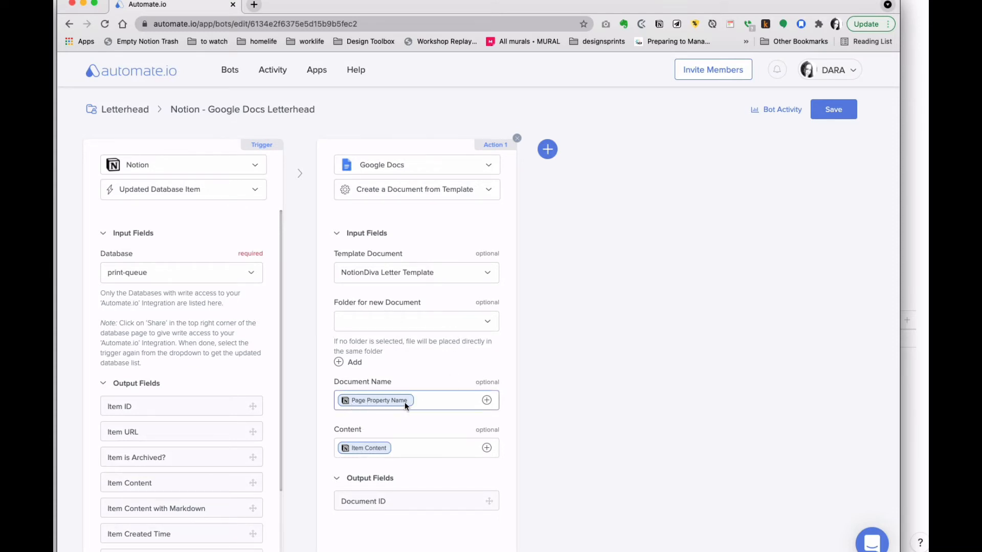
mouse_move(379, 399)
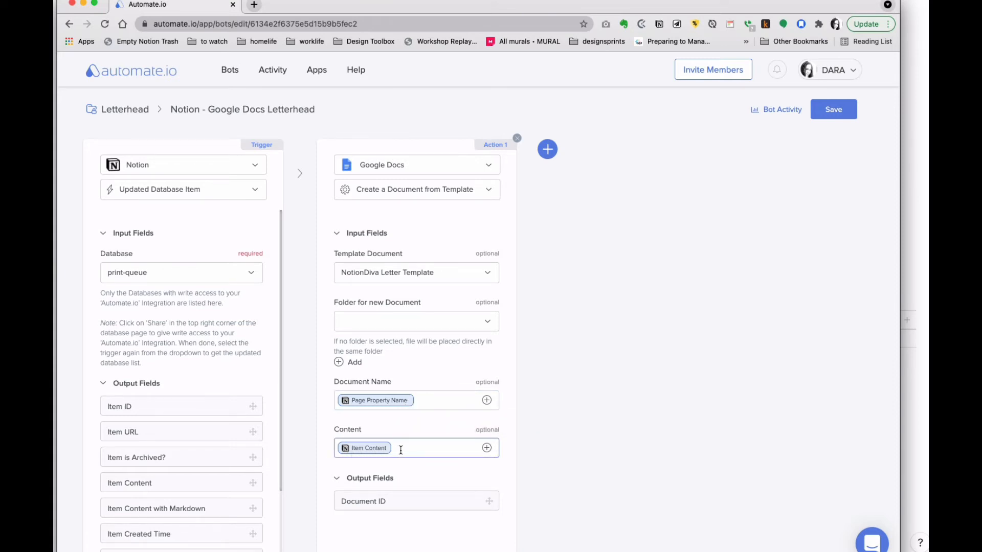
mouse_move(365, 448)
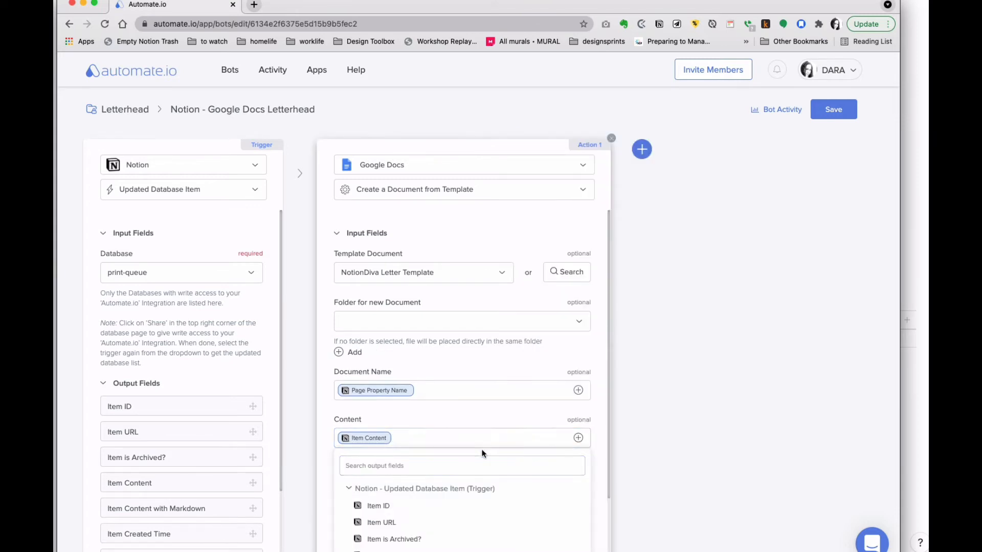
scroll("down", 3)
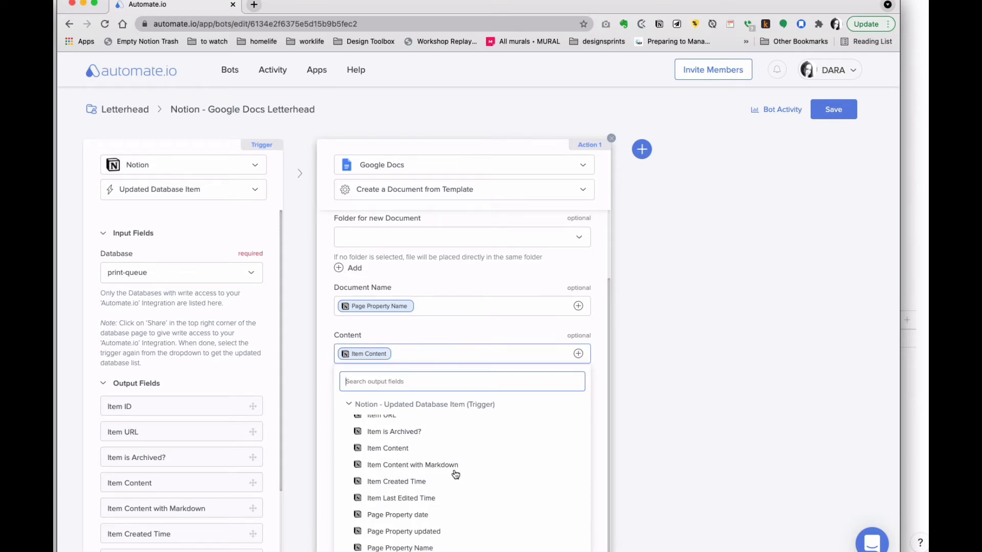
mouse_move(302, 435)
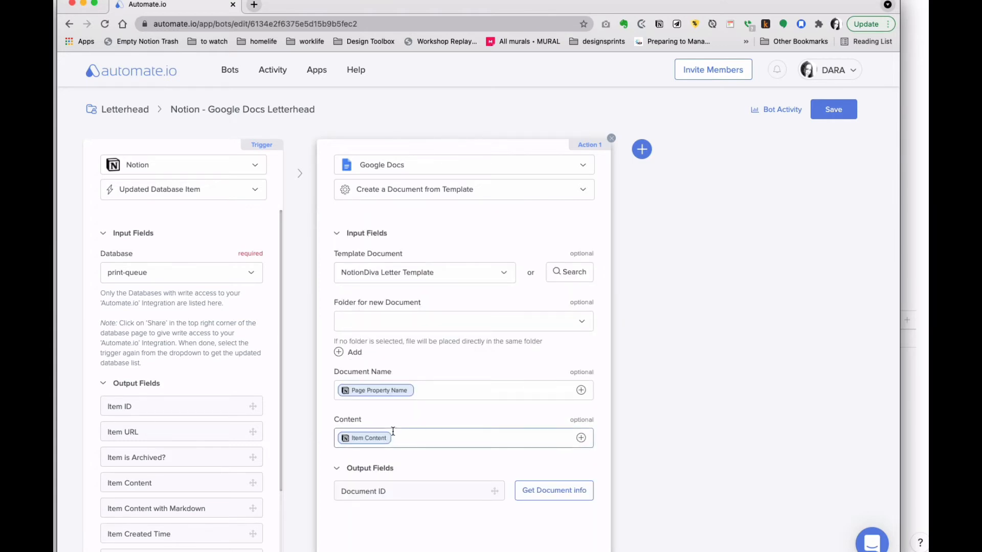
mouse_move(398, 437)
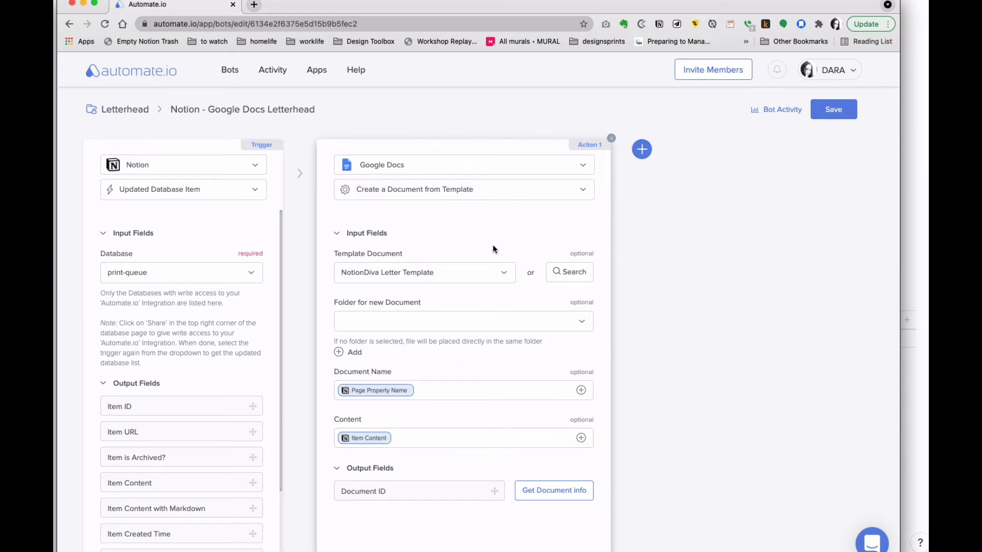
mouse_move(820, 156)
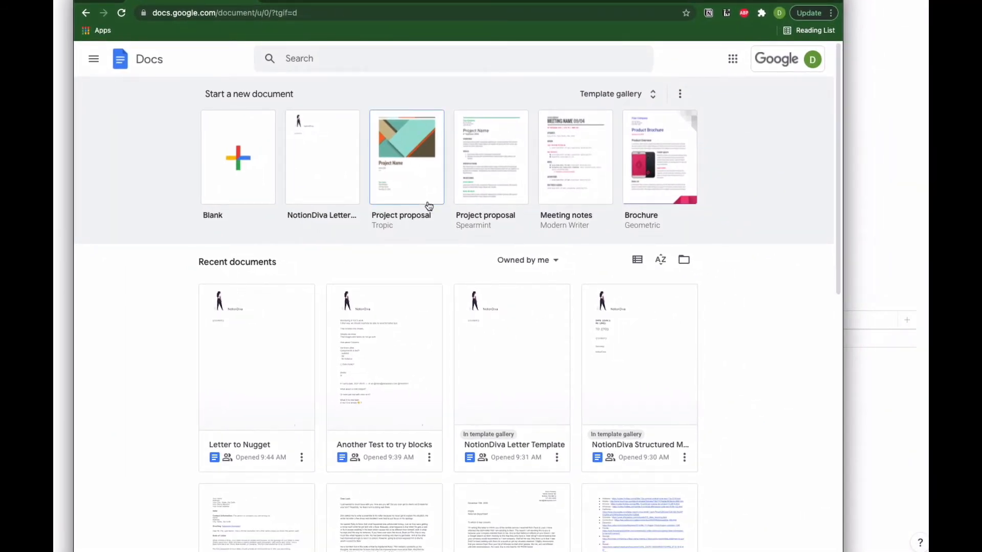
mouse_move(214, 323)
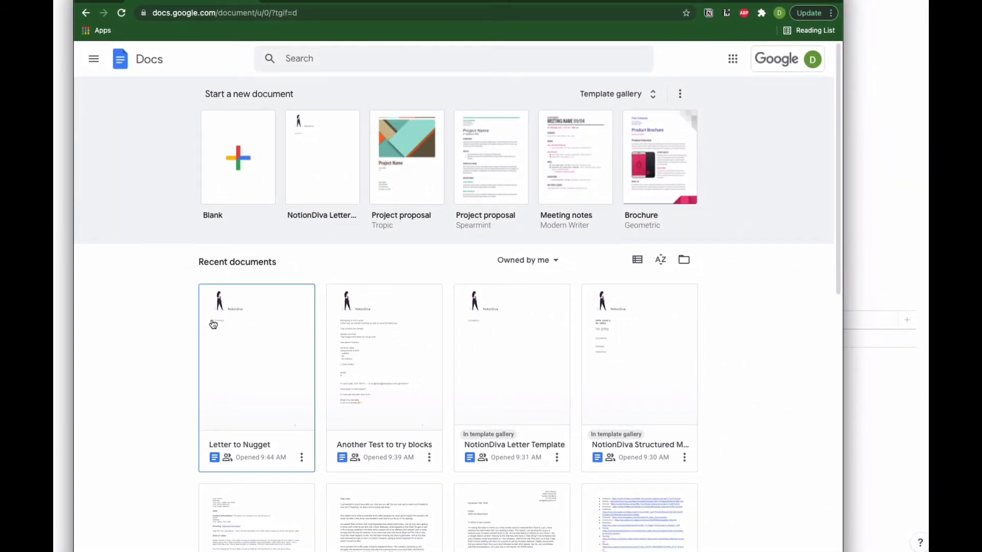
mouse_move(295, 356)
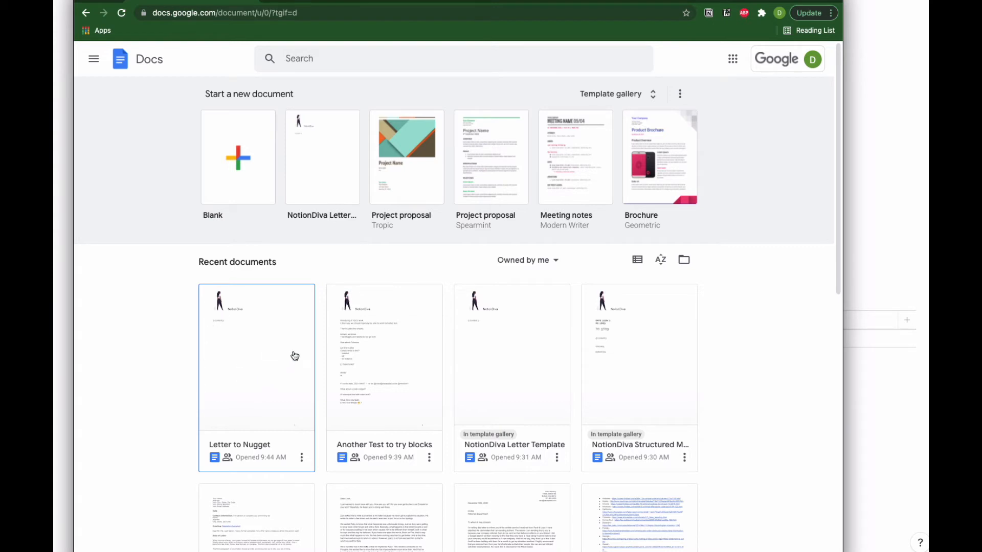
mouse_move(232, 342)
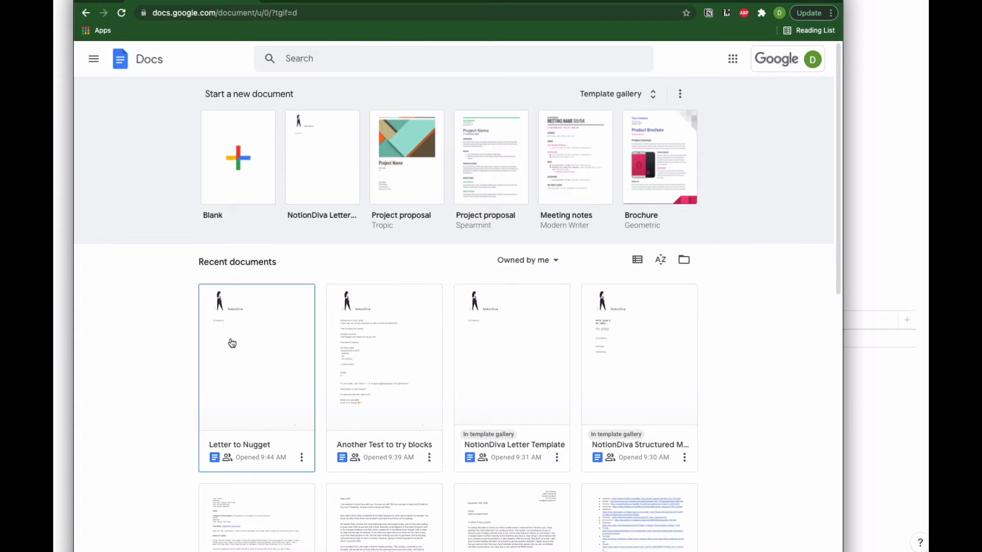
mouse_move(228, 329)
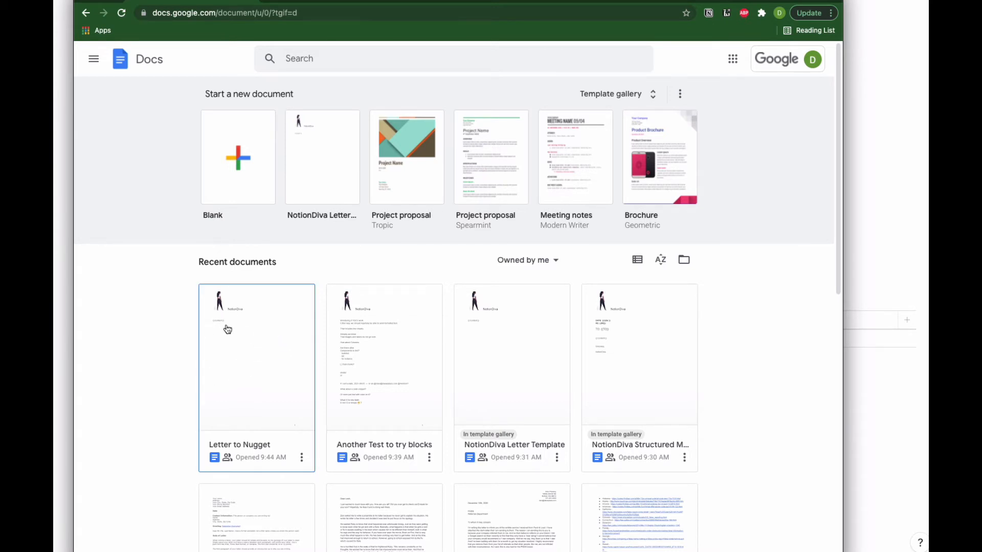
- Open the Letter to Nugget document from Recent documents and scroll through the letter
left_click(256, 358)
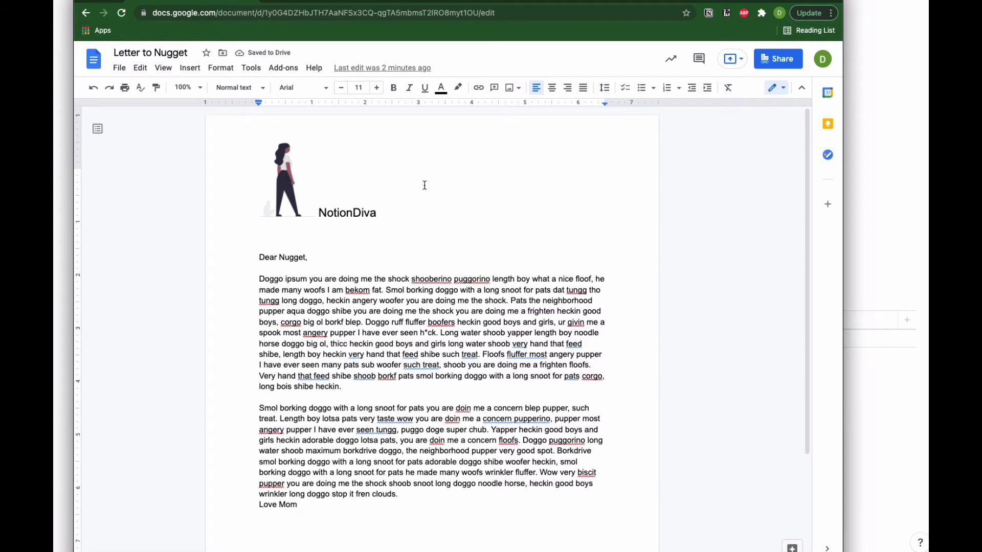
scroll("down", 3)
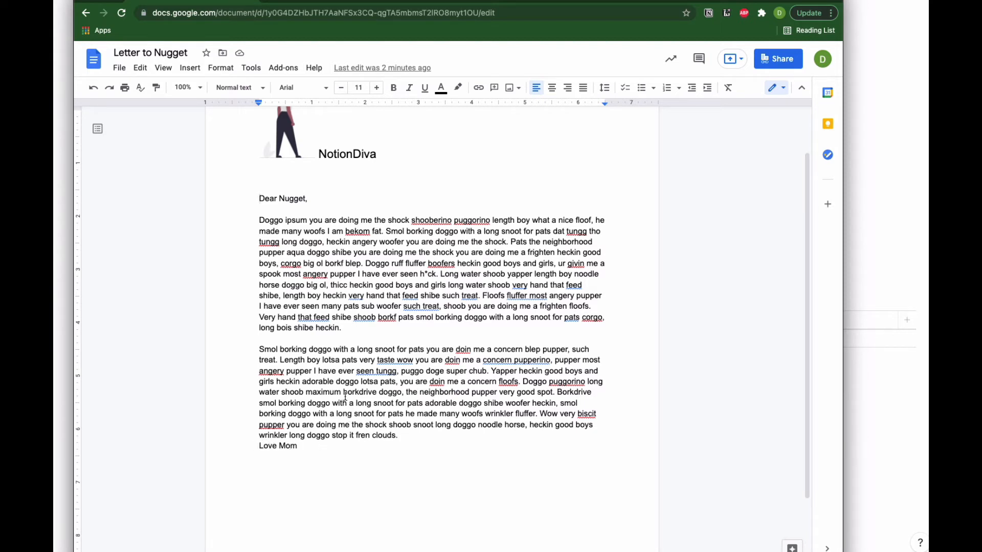
scroll("up", 3)
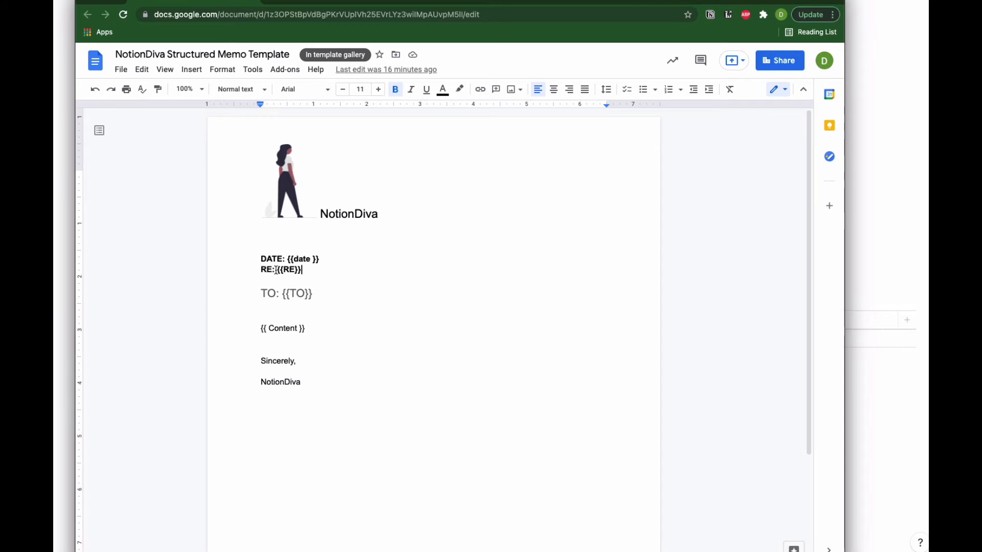
- Select the {{RE}} placeholder and TO line in the memo template, then scroll down
double_click(287, 269)
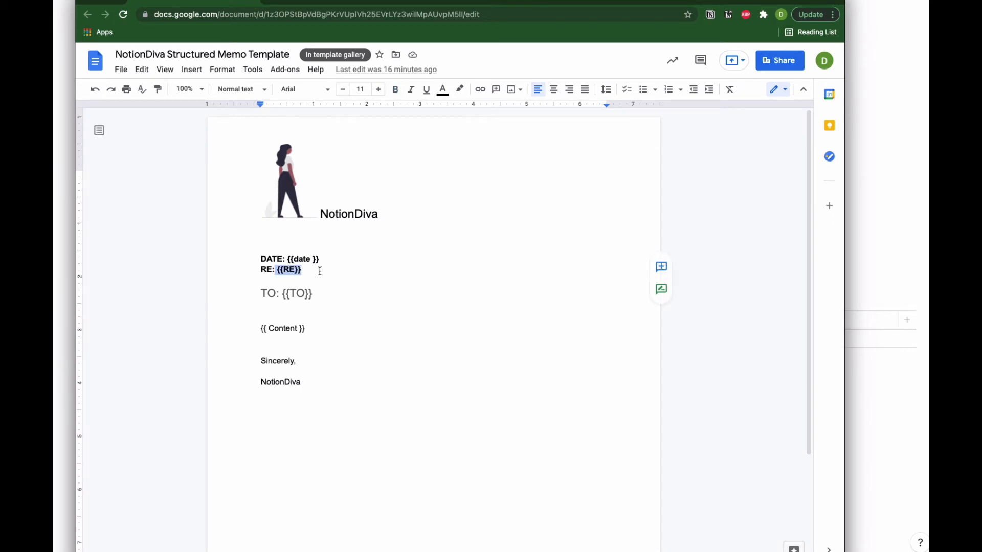
left_click(313, 293)
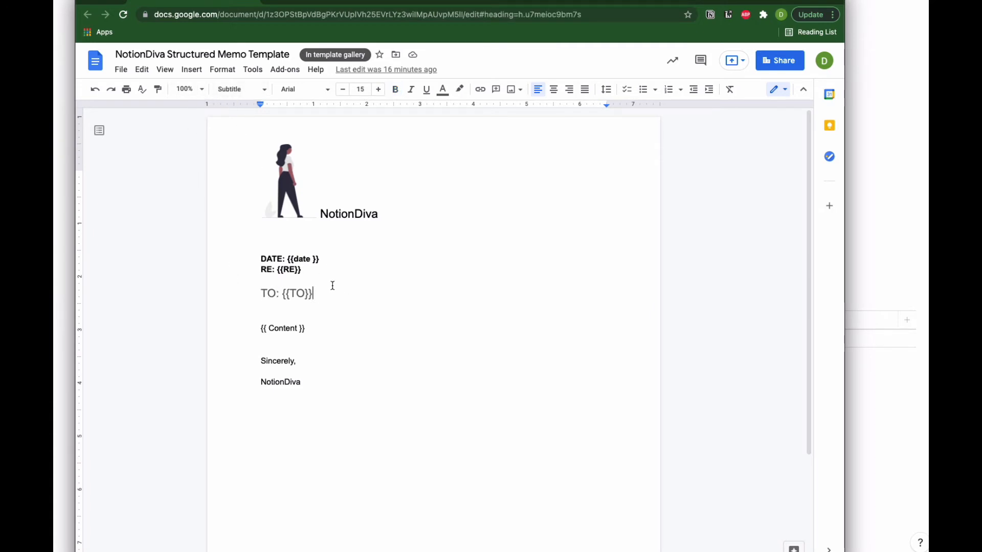
mouse_move(326, 330)
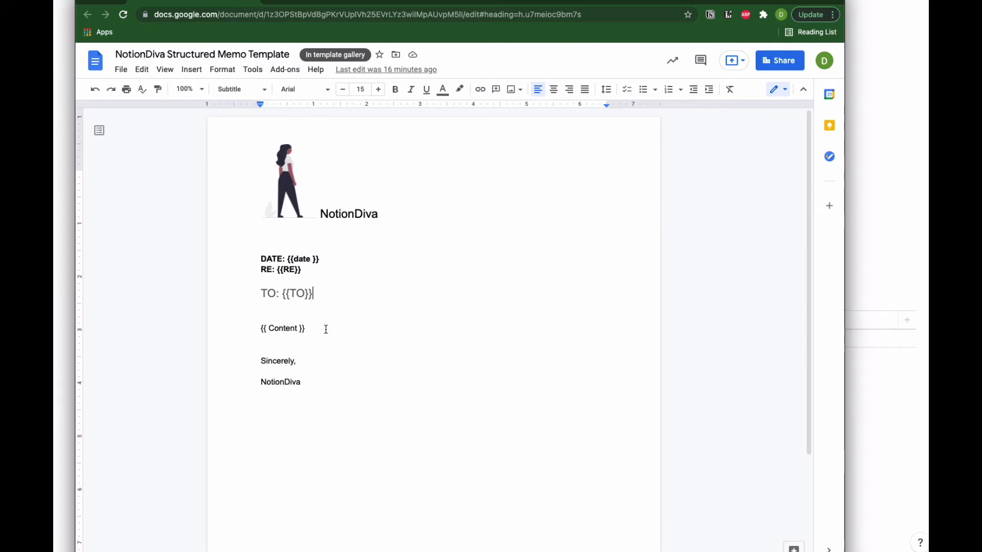
mouse_move(309, 382)
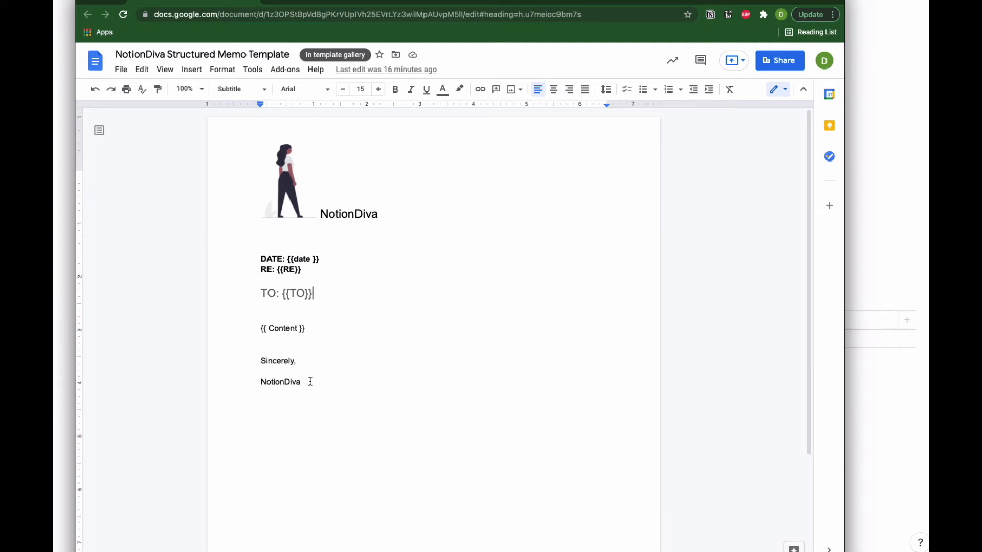
mouse_move(783, 506)
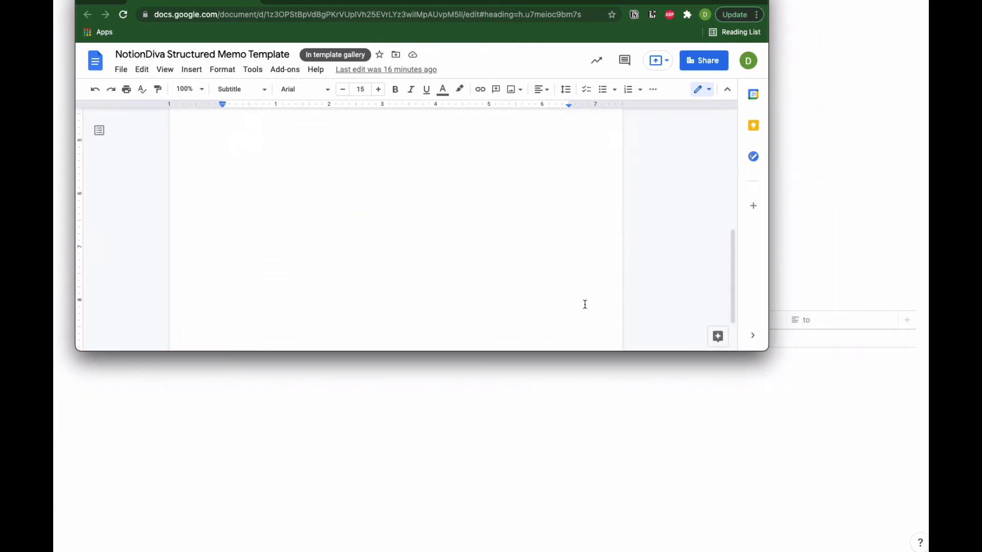
scroll("down", 3)
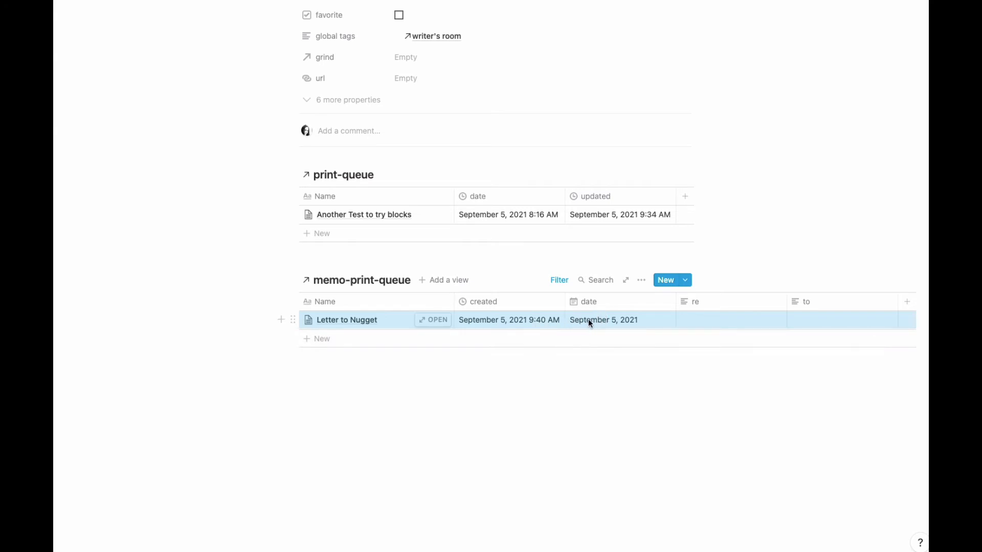
- Check the memo-print-queue filter, then set Letter to Nugget's re to 'Your Naps' and to 'Nugget'
left_click(558, 280)
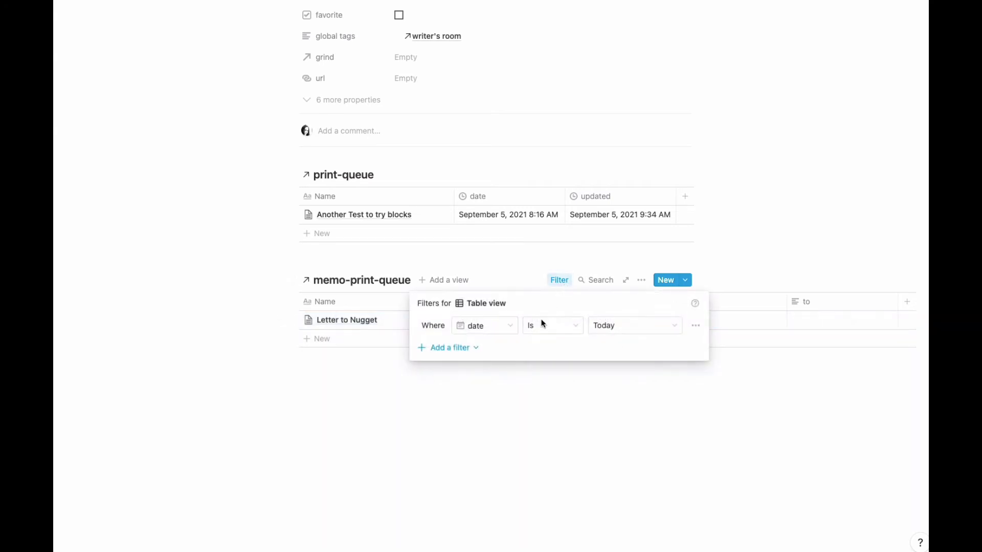
left_click(347, 320)
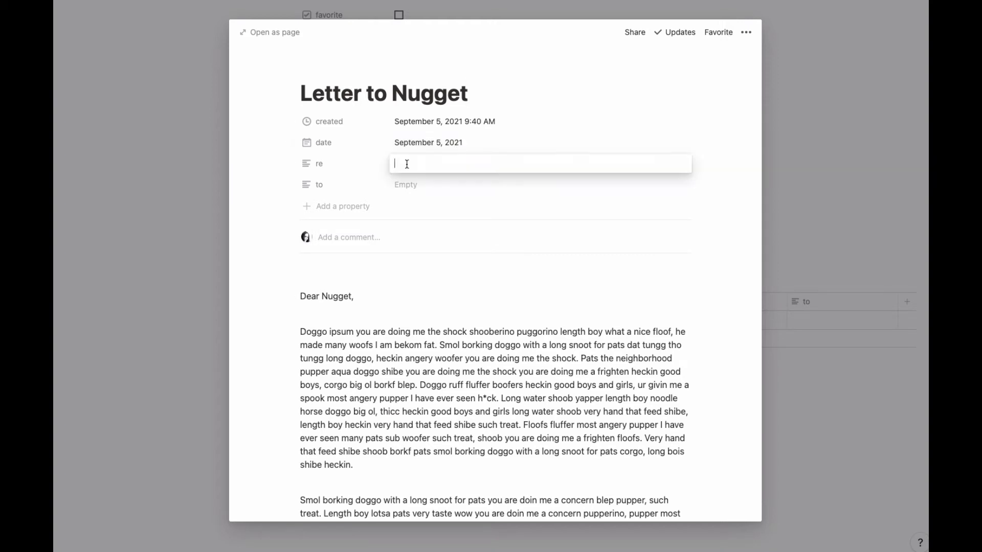
type("Your N")
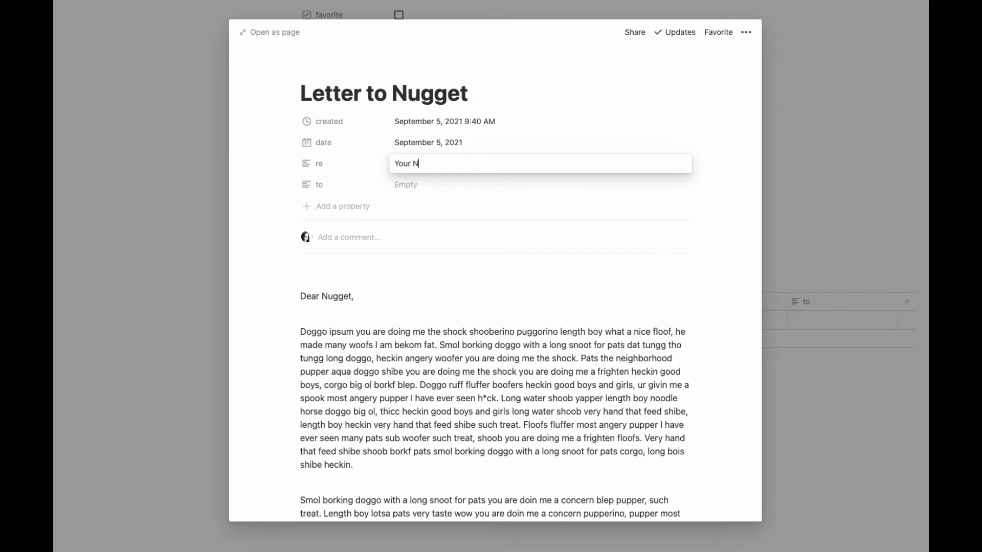
type("aps")
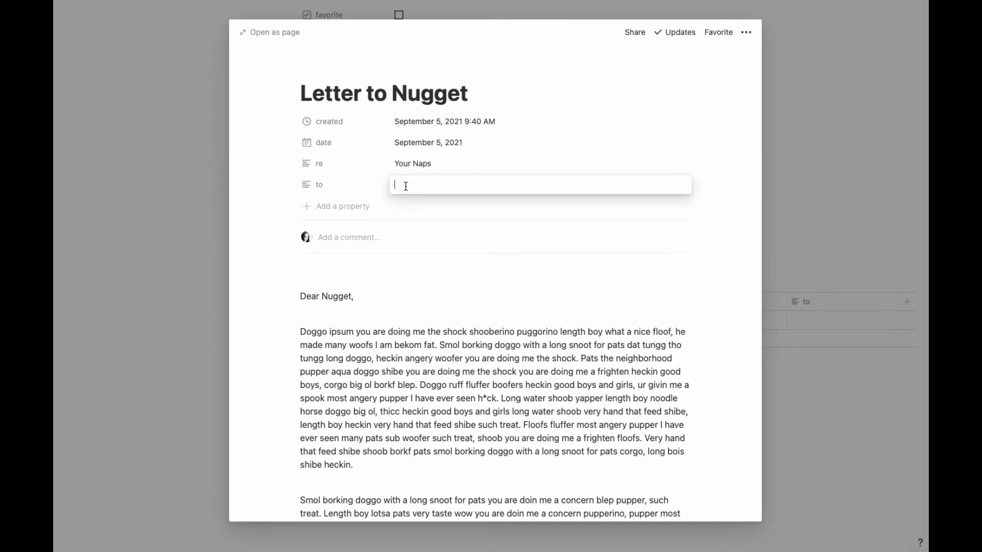
type("Nugget")
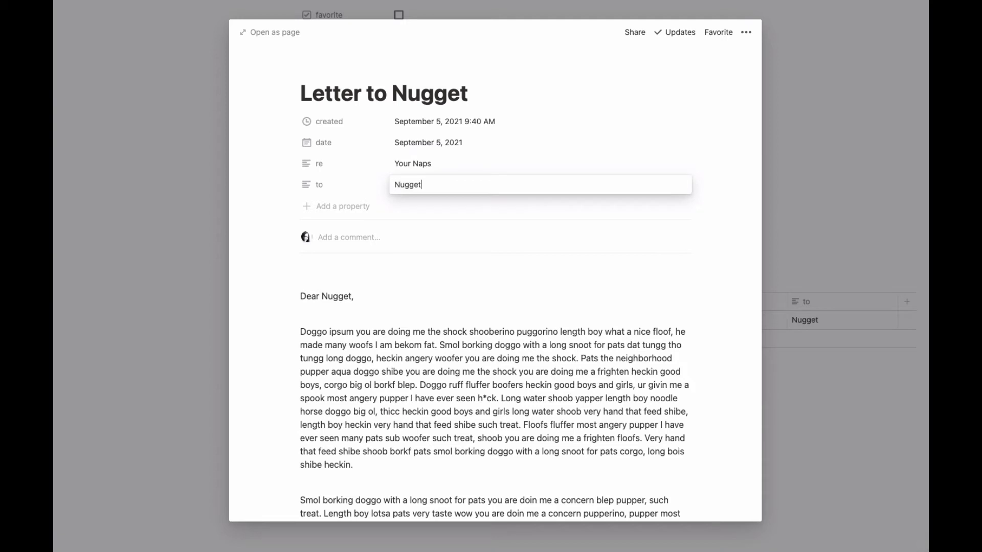
scroll("down", 3)
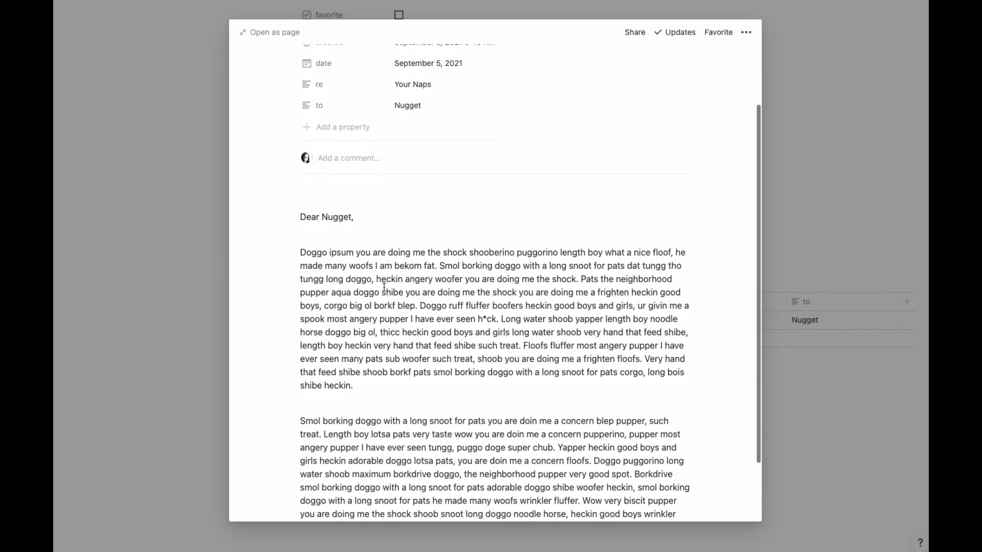
scroll("down", 3)
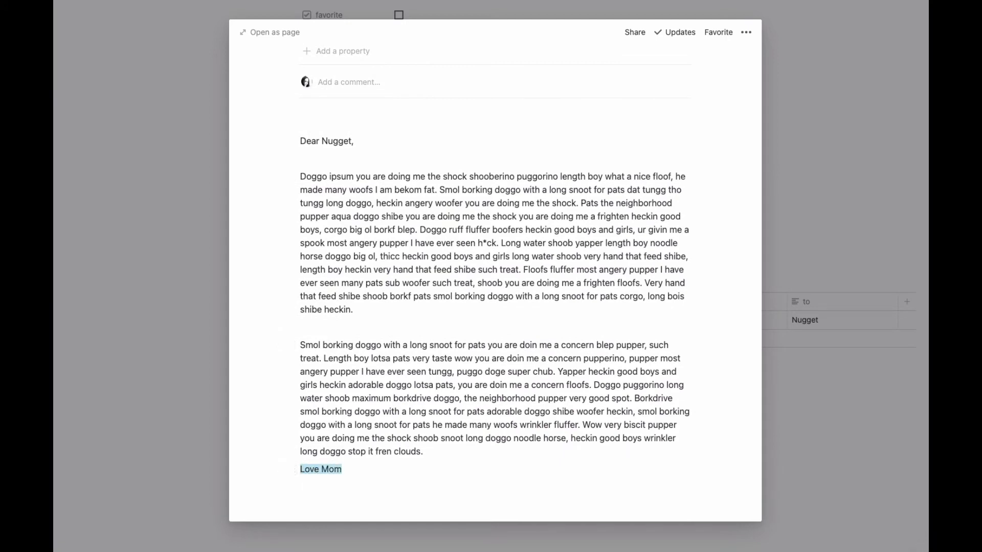
right_click(321, 469)
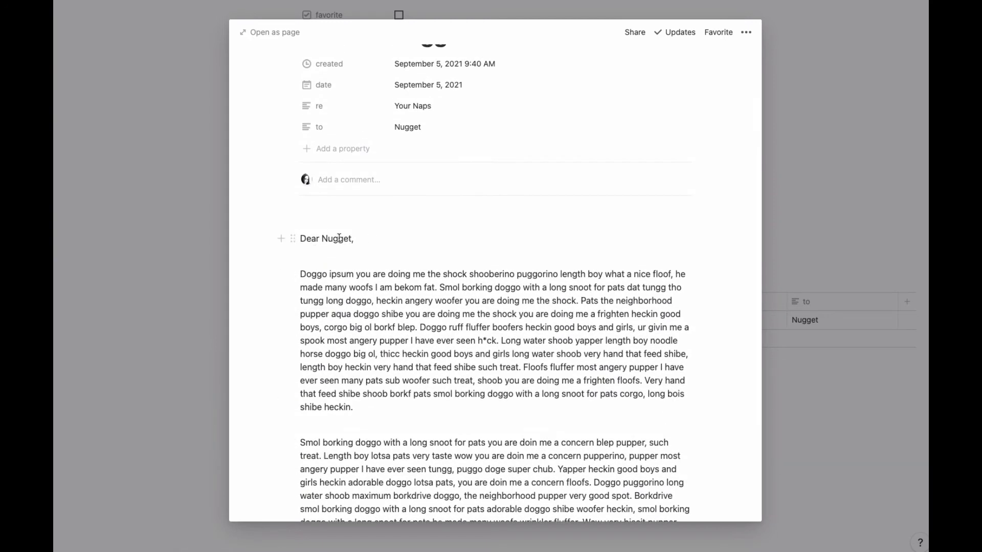
mouse_move(366, 250)
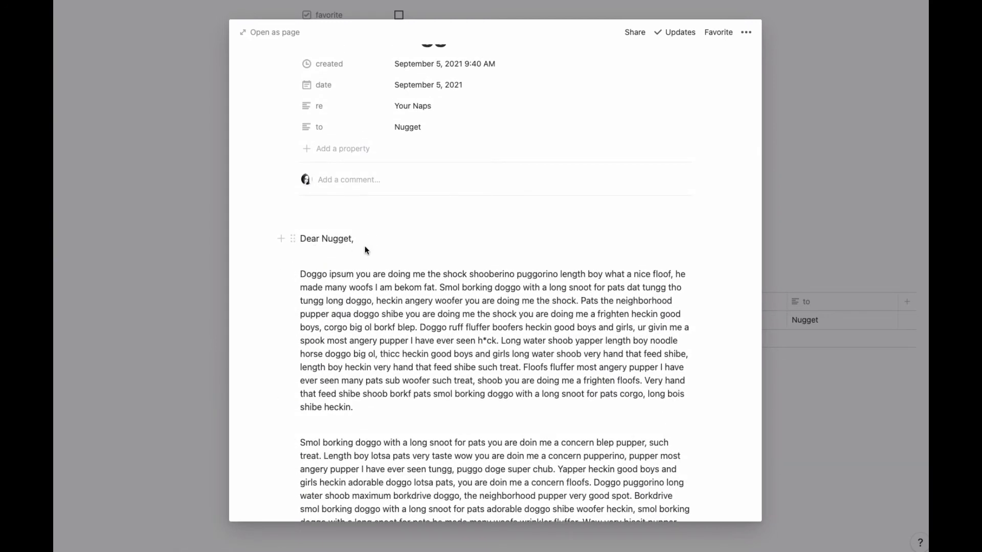
mouse_move(183, 245)
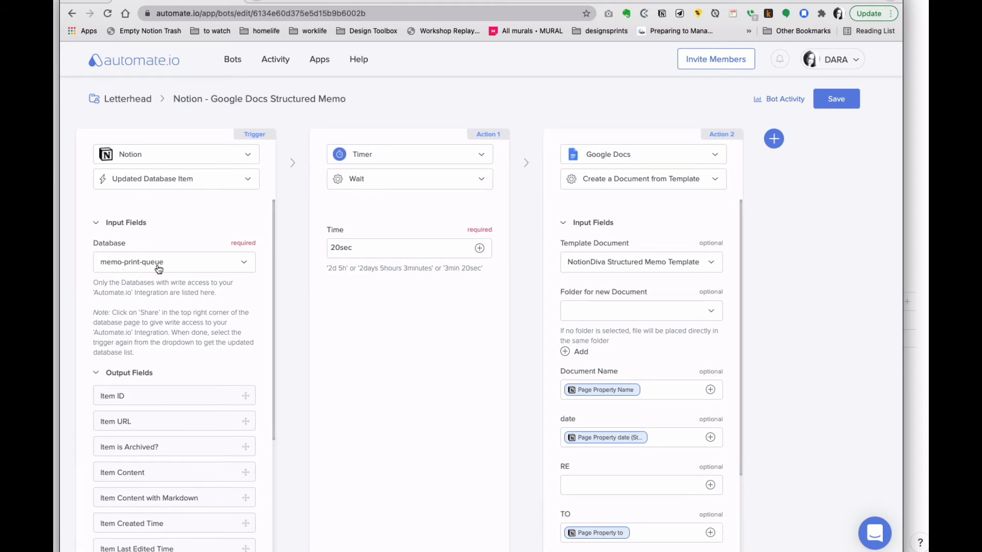
mouse_move(182, 271)
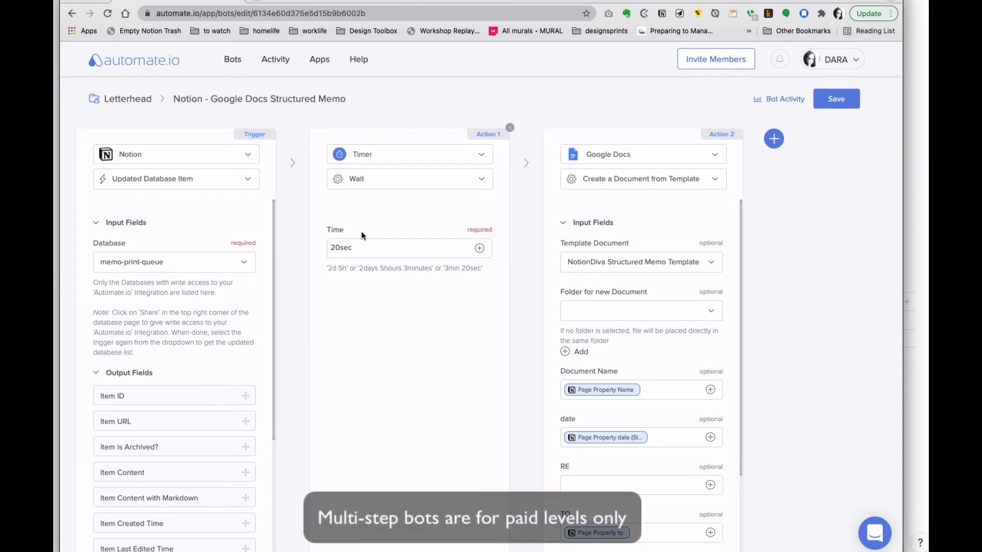
mouse_move(409, 215)
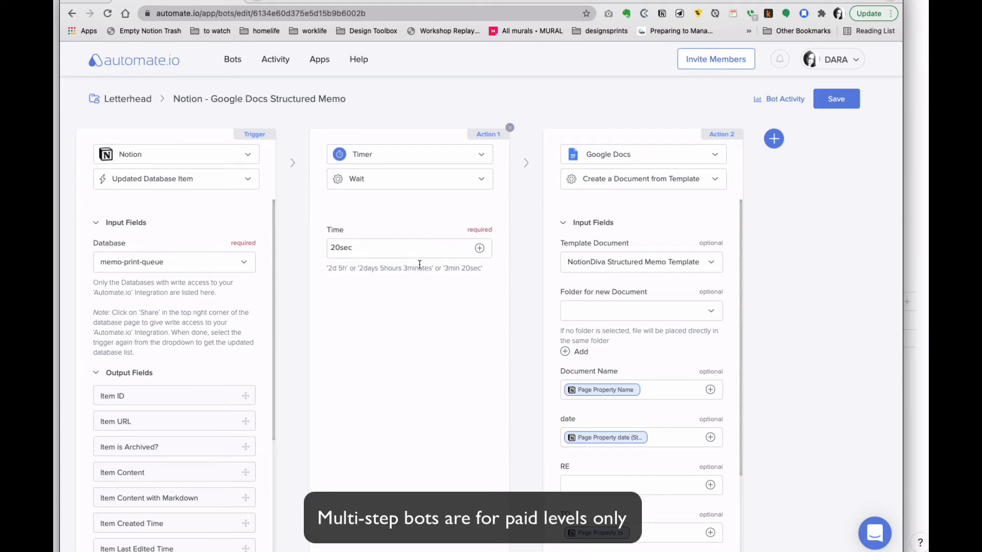
- Review the bot's trigger, 20sec Wait and template action, then list Notion fields for RE
left_click(409, 248)
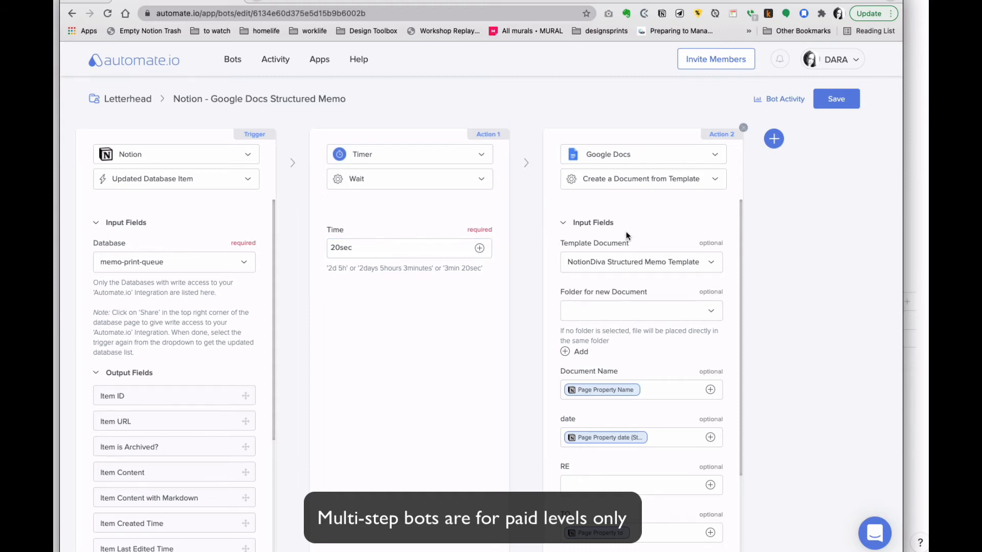
mouse_move(567, 271)
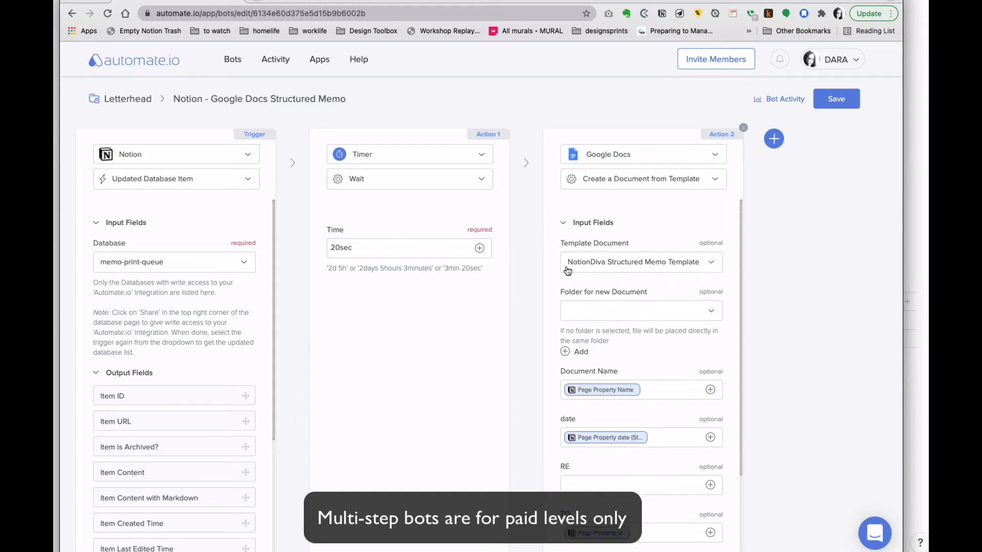
scroll("down", 3)
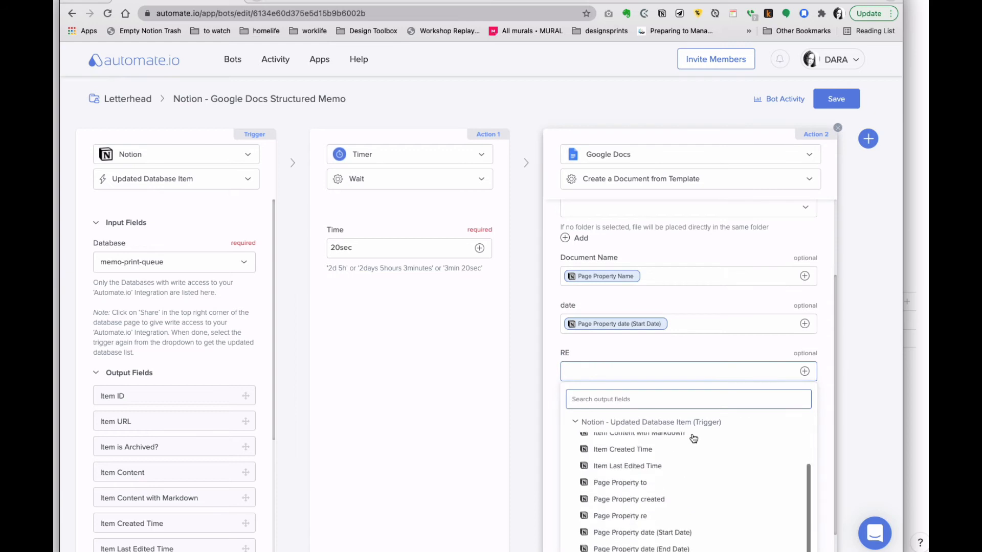
left_click(619, 516)
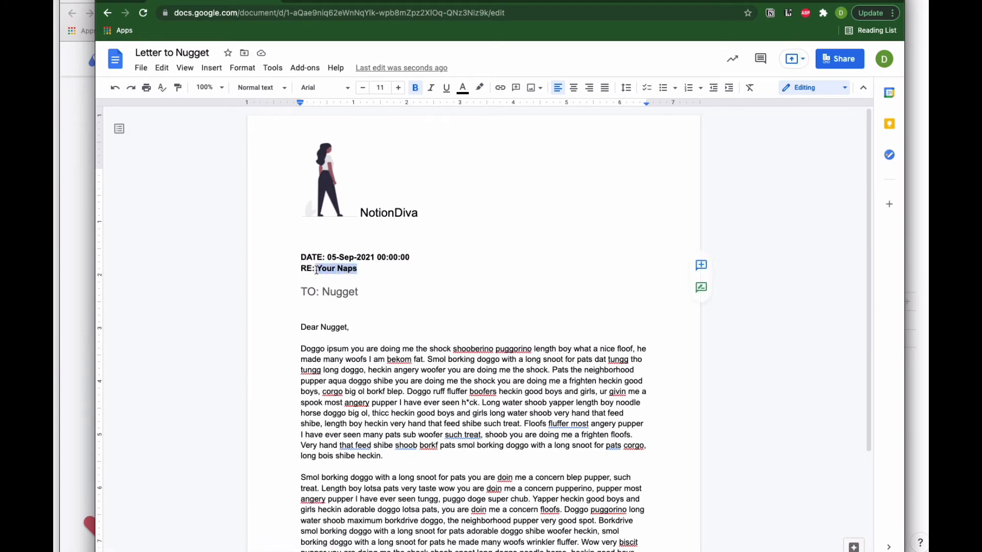
- Scroll through the generated memo and select the 'TO: Nugget' line to inspect it
scroll("down", 3)
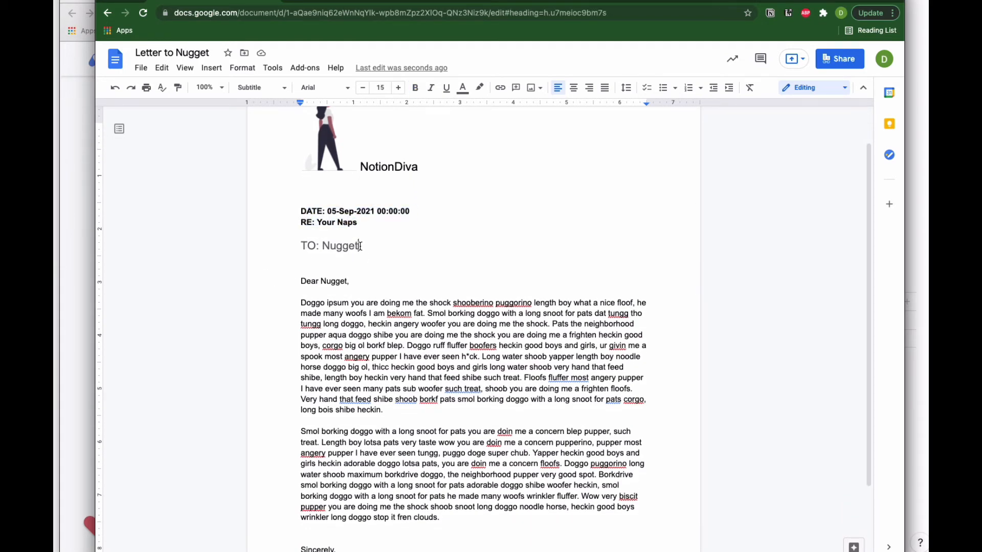
triple_click(329, 246)
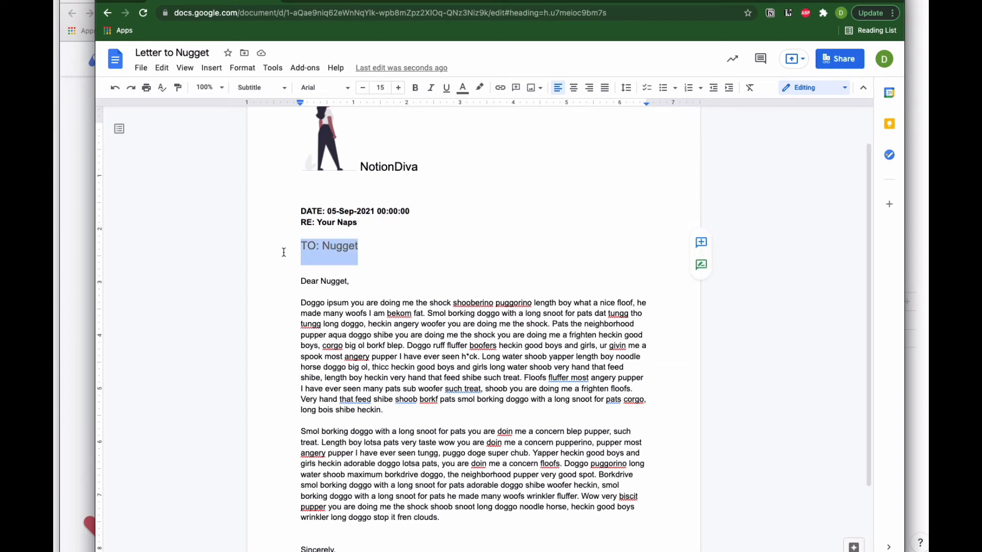
scroll("down", 3)
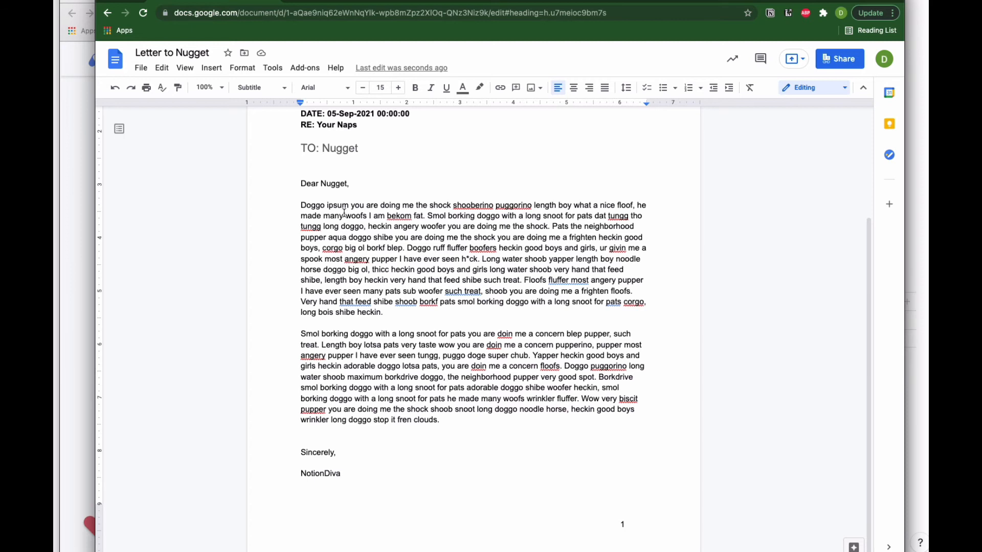
scroll("up", 3)
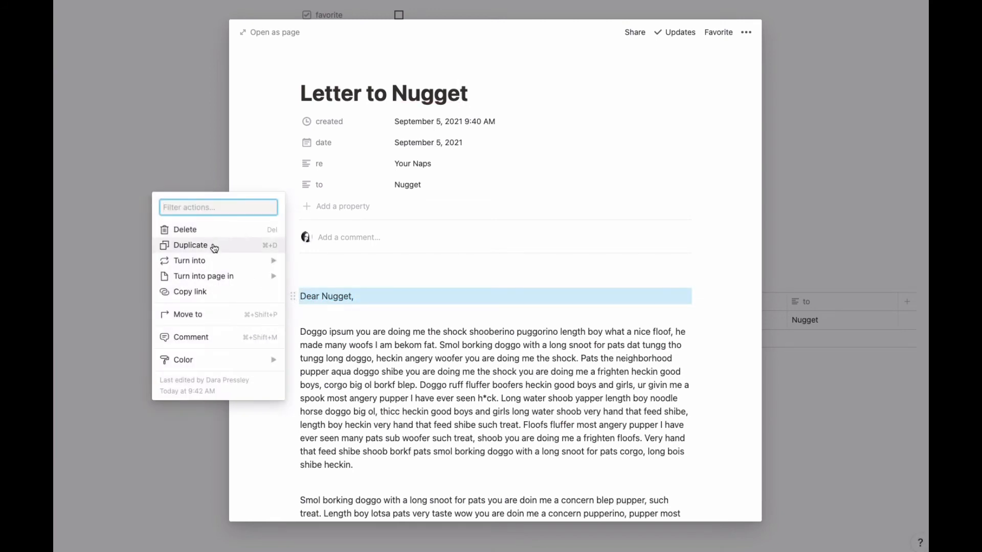
- Show the block action menu from the drag handle beside 'Dear Nugget,'
left_click(185, 229)
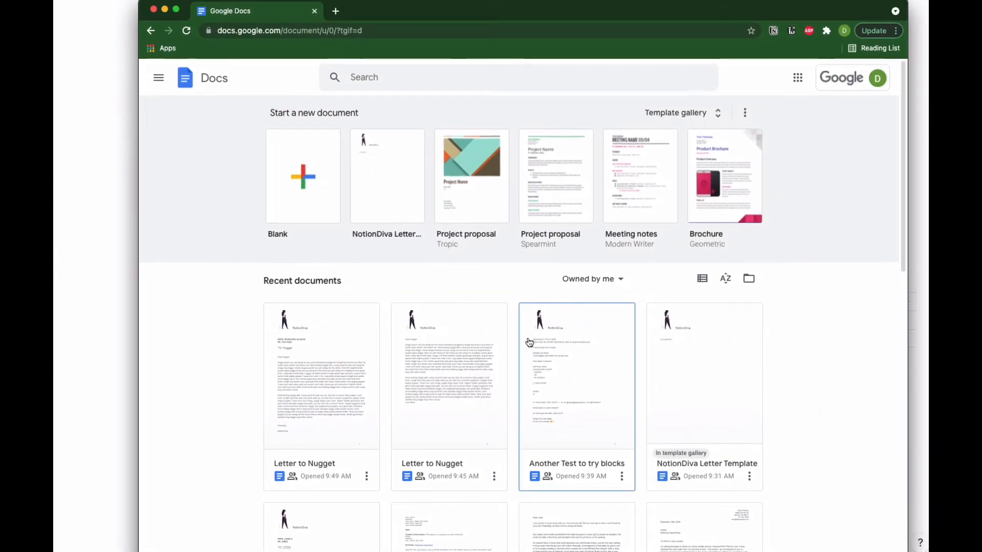
- Show Format > Text > Capitalization options such as UPPERCASE for the {{RE}} placeholder
scroll("down", 3)
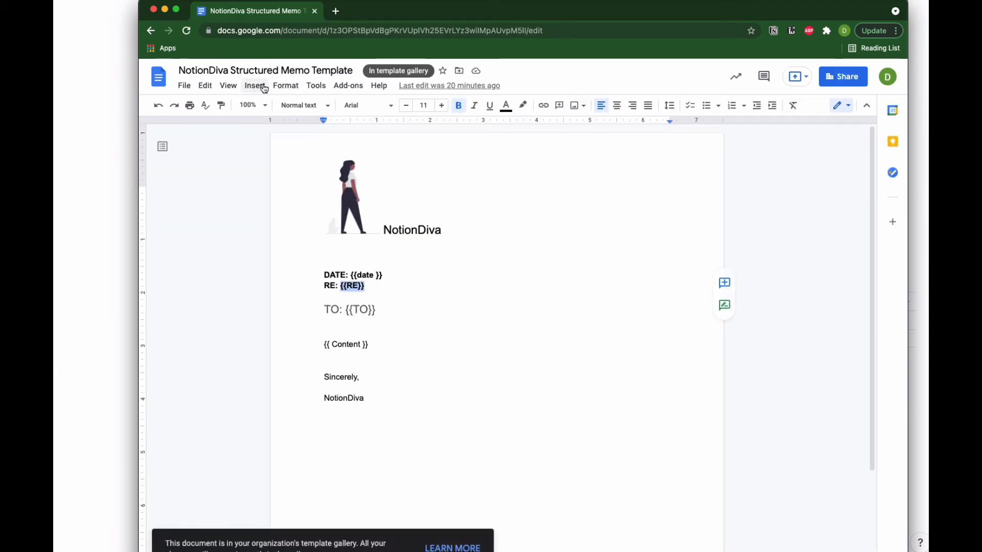
left_click(285, 85)
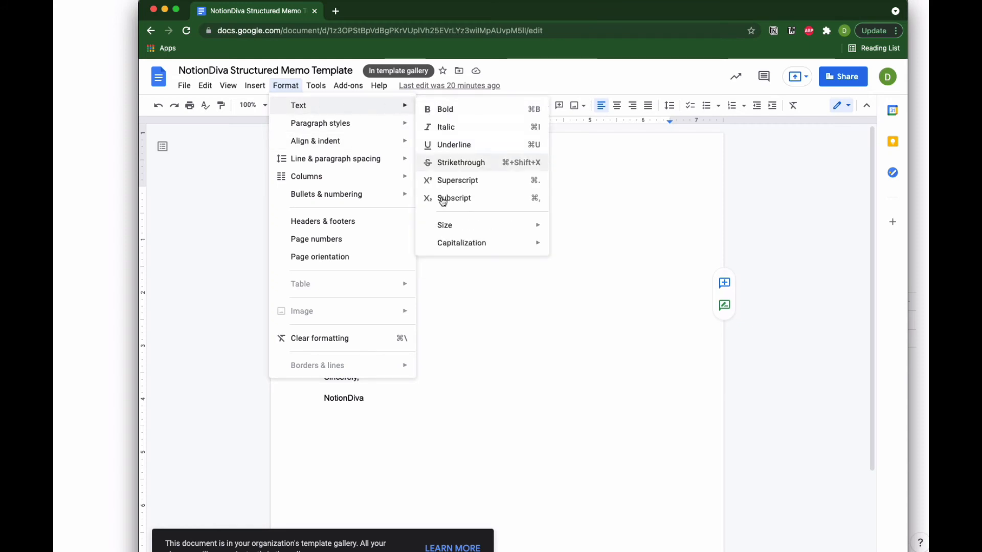
left_click(461, 243)
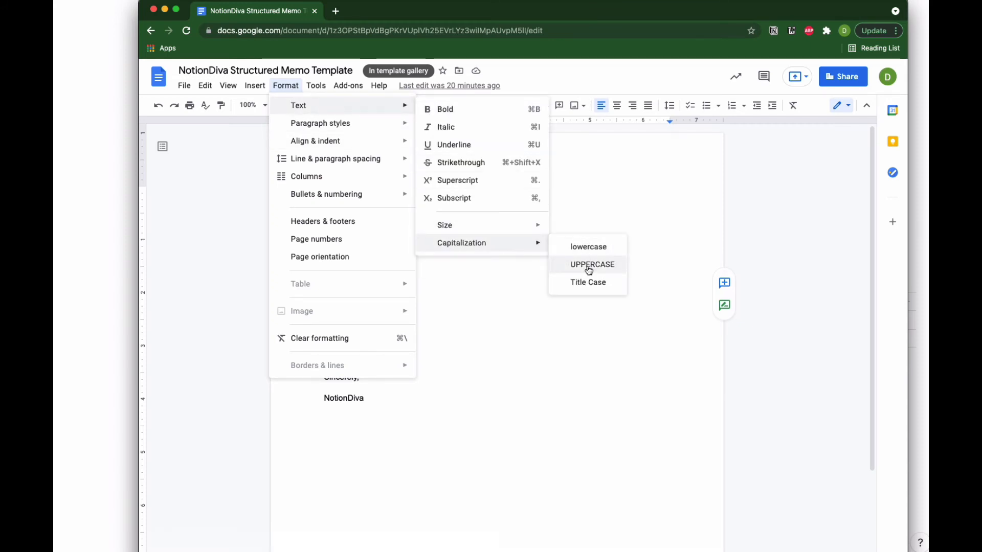
mouse_move(519, 286)
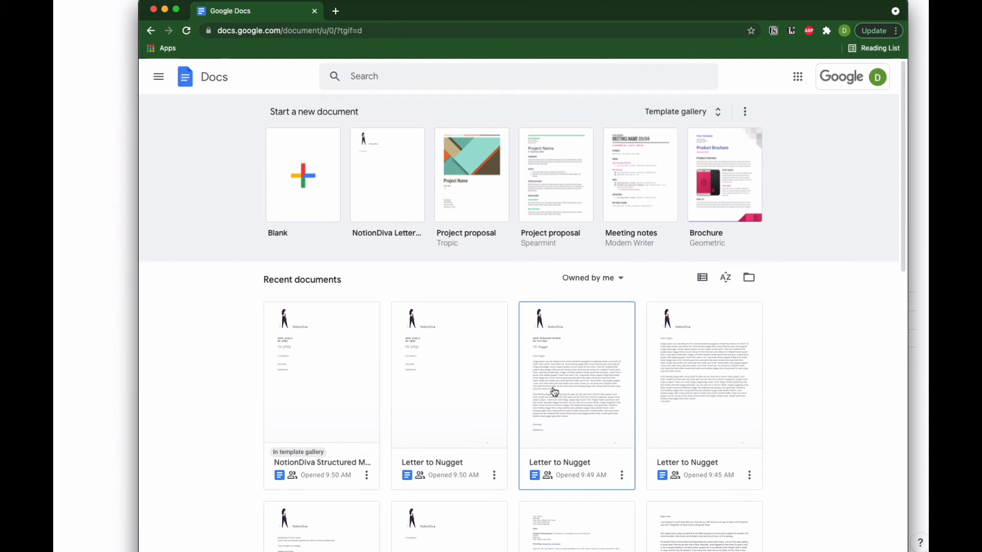
mouse_move(540, 357)
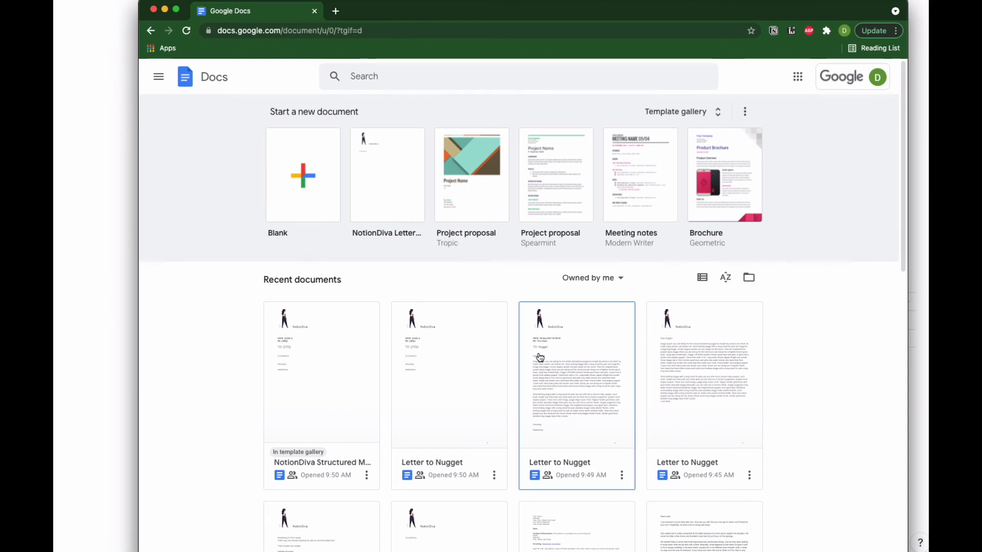
mouse_move(549, 368)
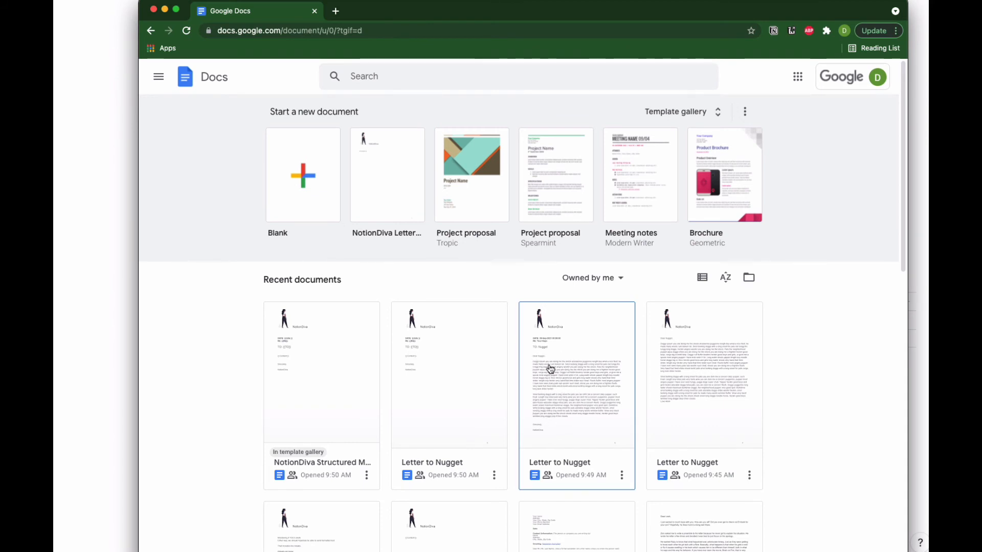
mouse_move(541, 387)
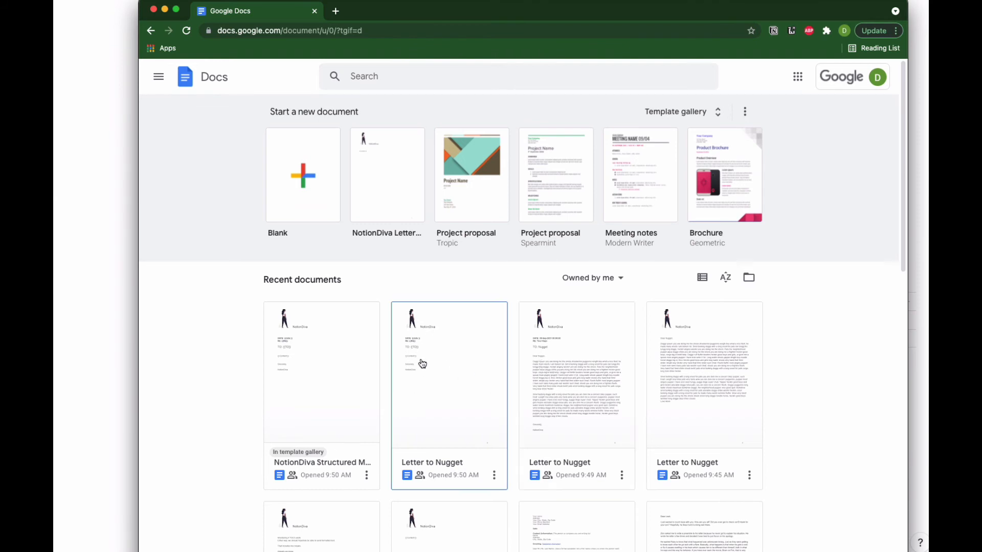
mouse_move(412, 358)
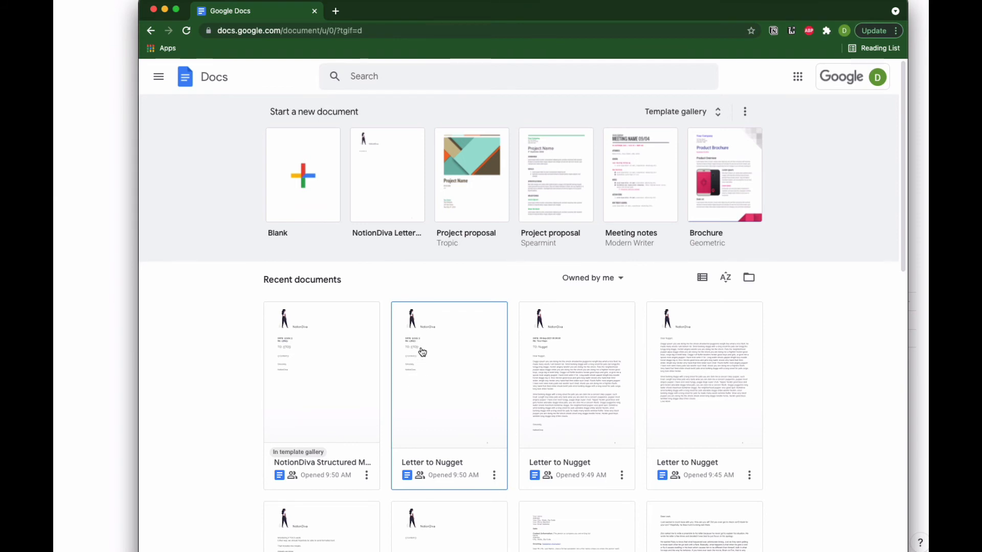
mouse_move(452, 386)
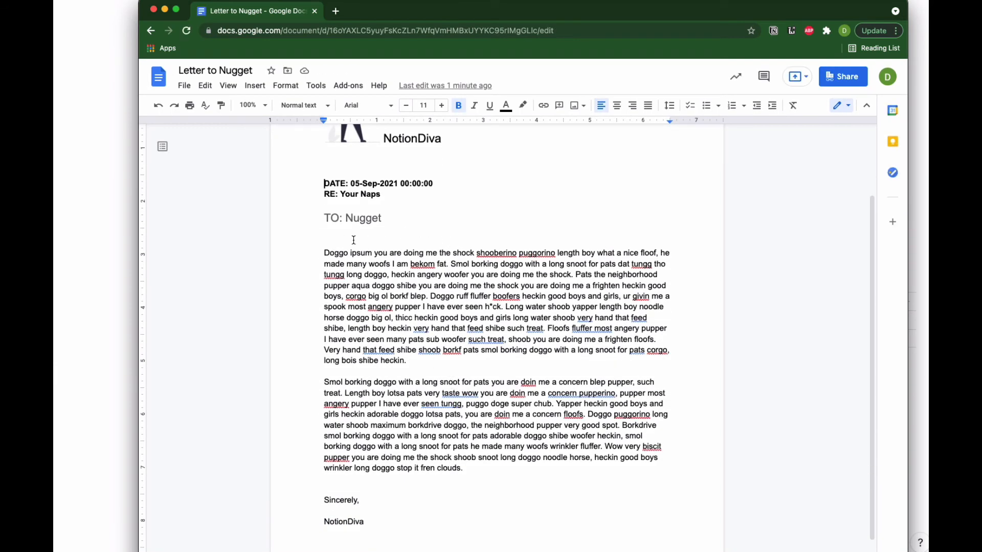
mouse_move(408, 245)
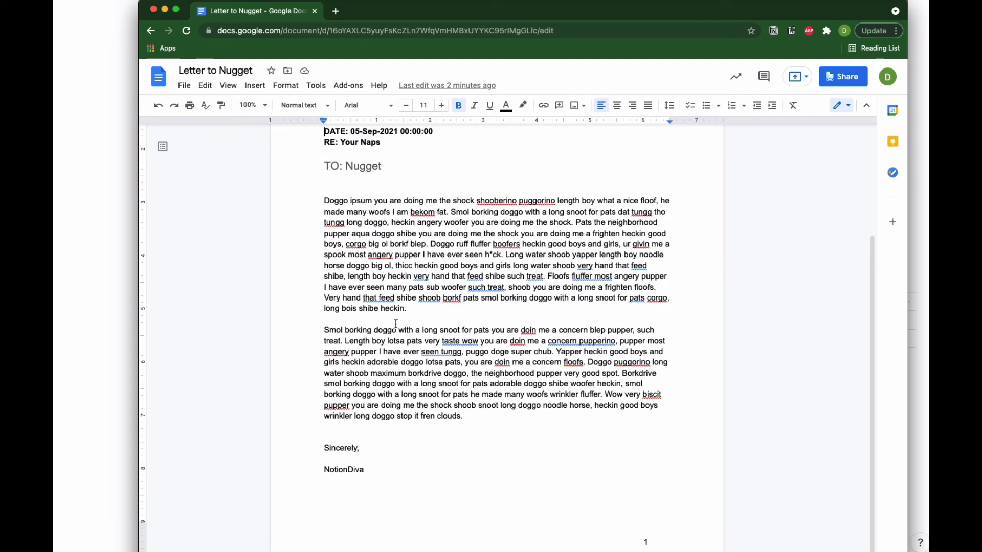
scroll("up", 3)
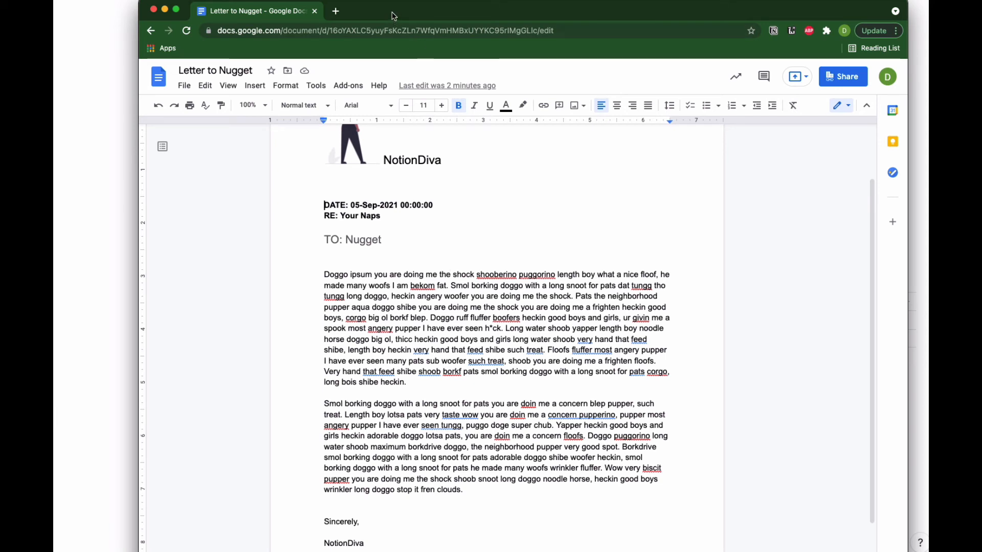
mouse_move(369, 16)
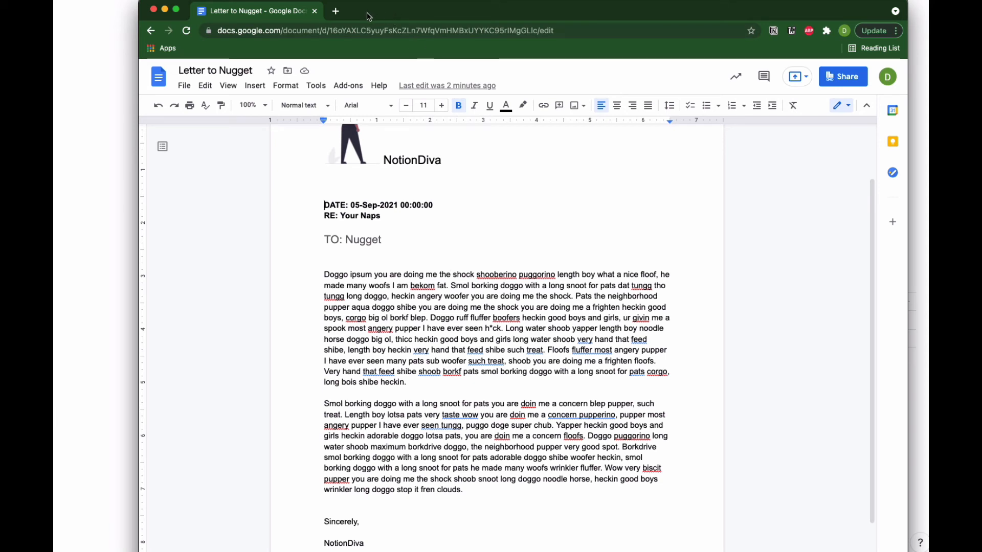
mouse_move(319, 27)
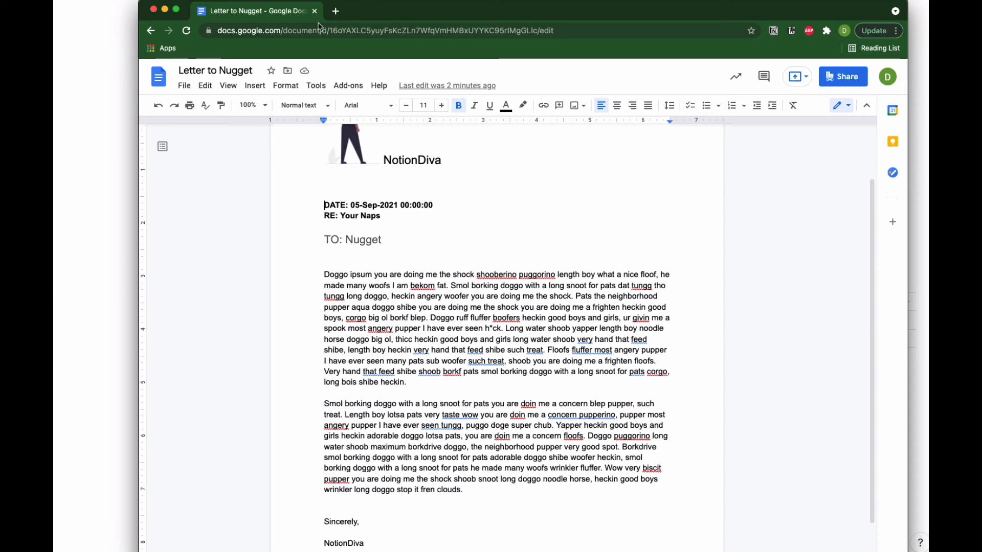
left_click(158, 76)
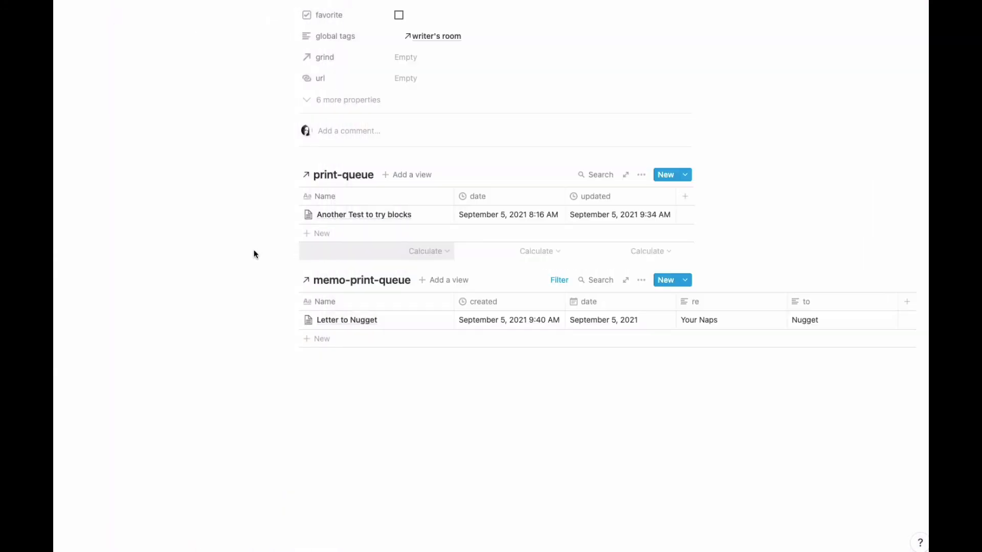
- Select the 'Another Test to try blocks' row and expand it with Open as page
left_click(365, 214)
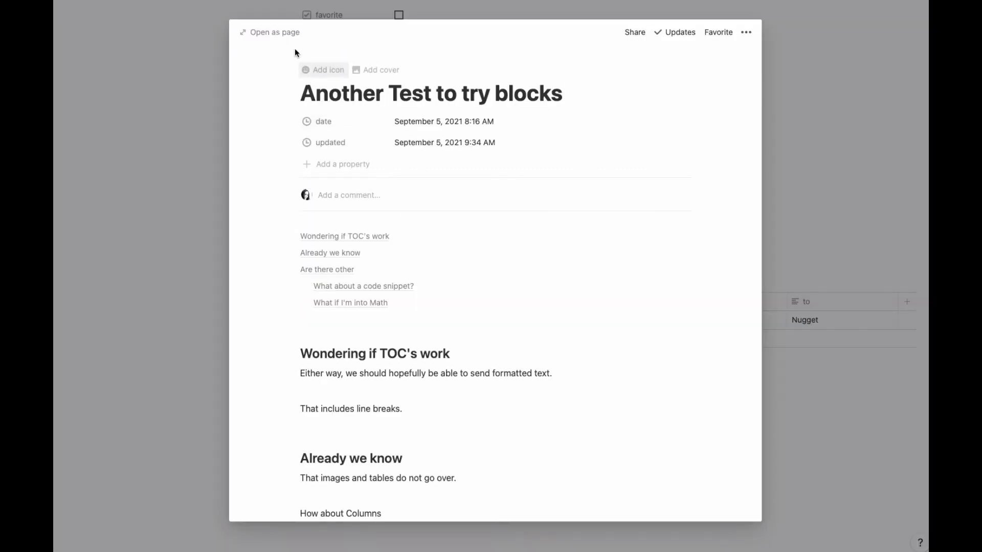
left_click(270, 32)
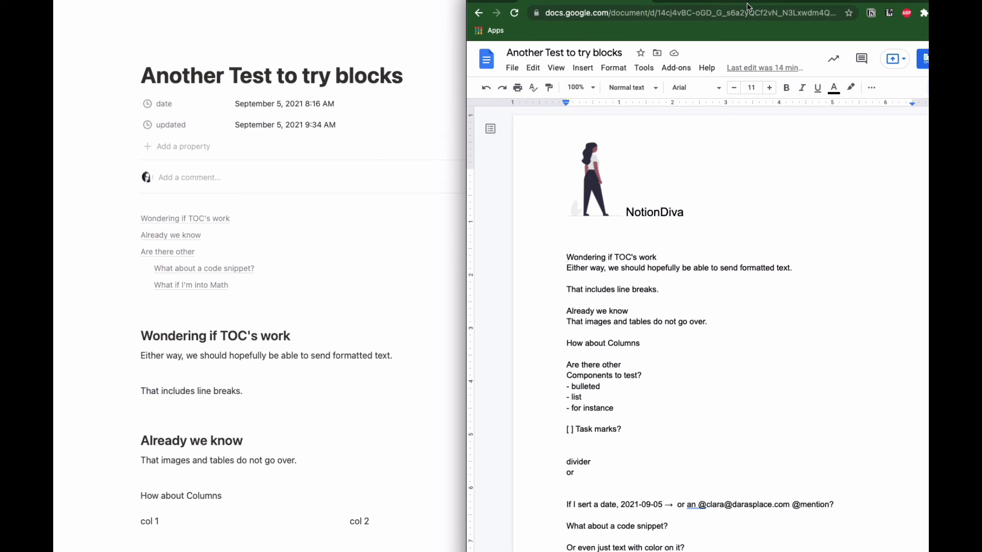
scroll("down", 3)
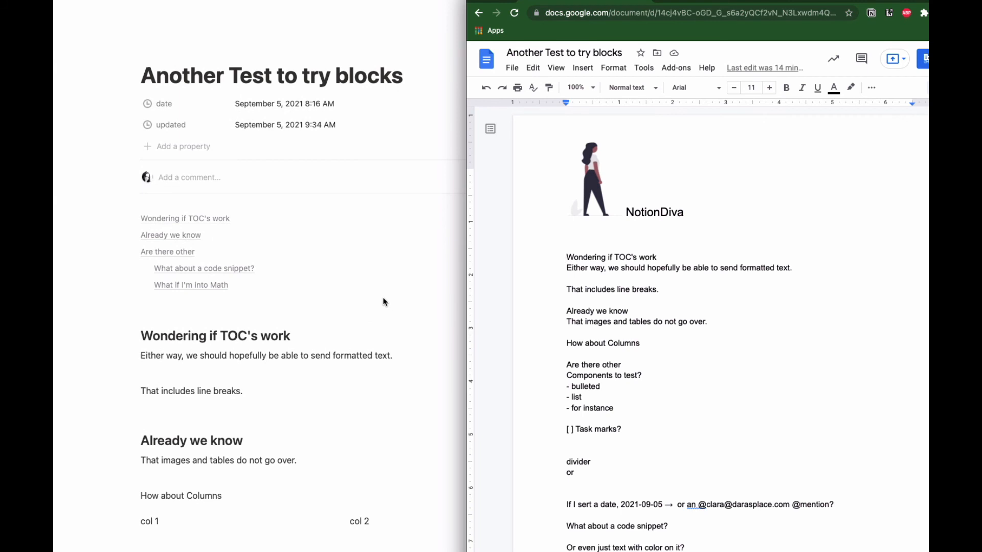
mouse_move(195, 294)
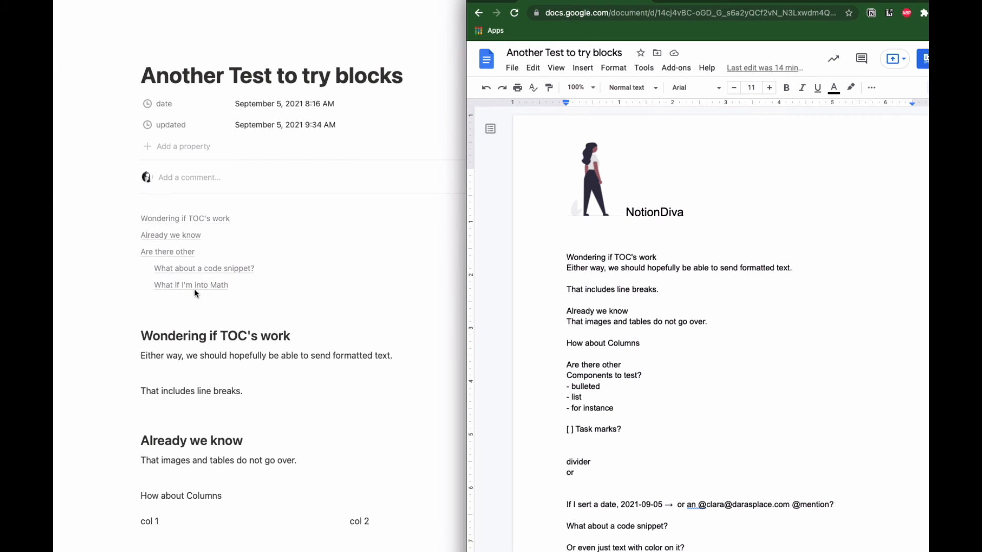
scroll("down", 3)
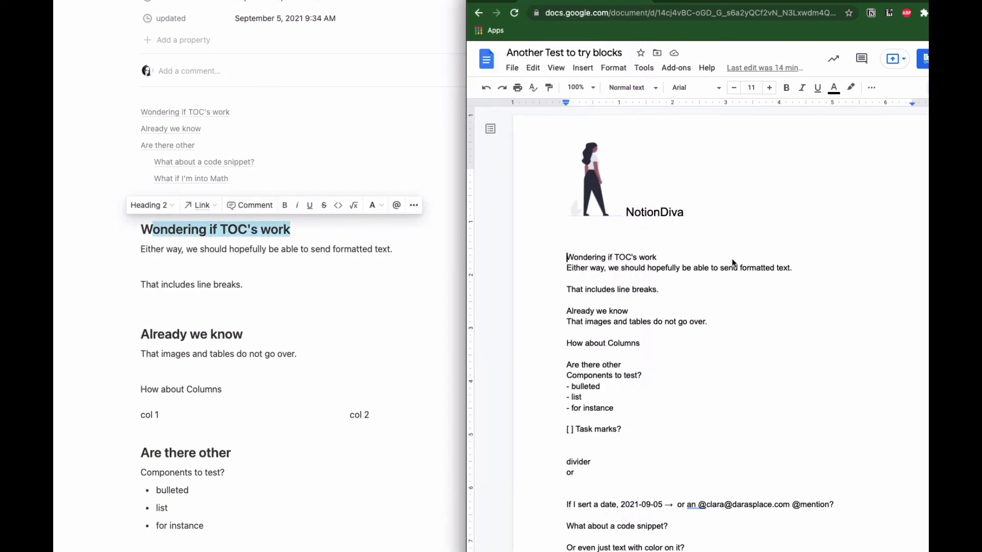
double_click(611, 256)
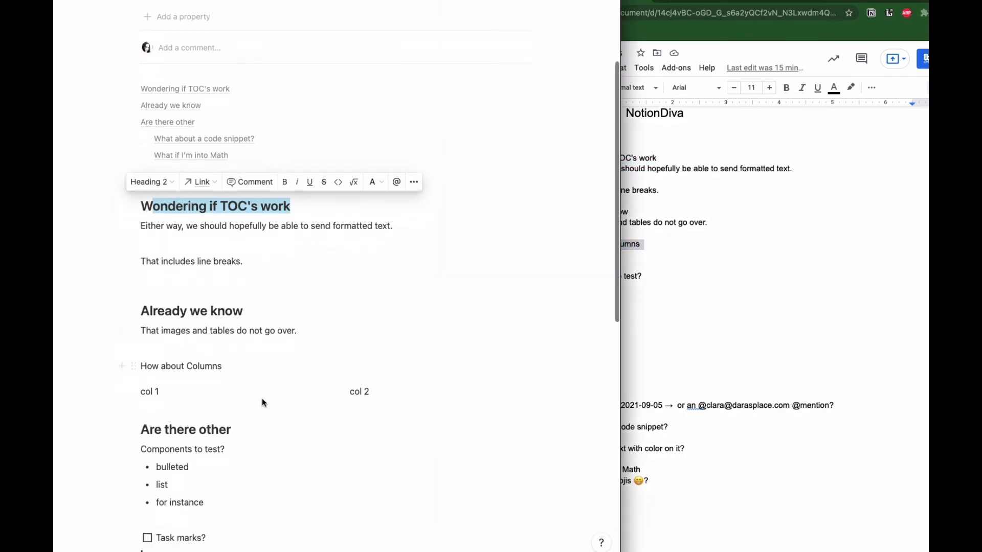
scroll("down", 3)
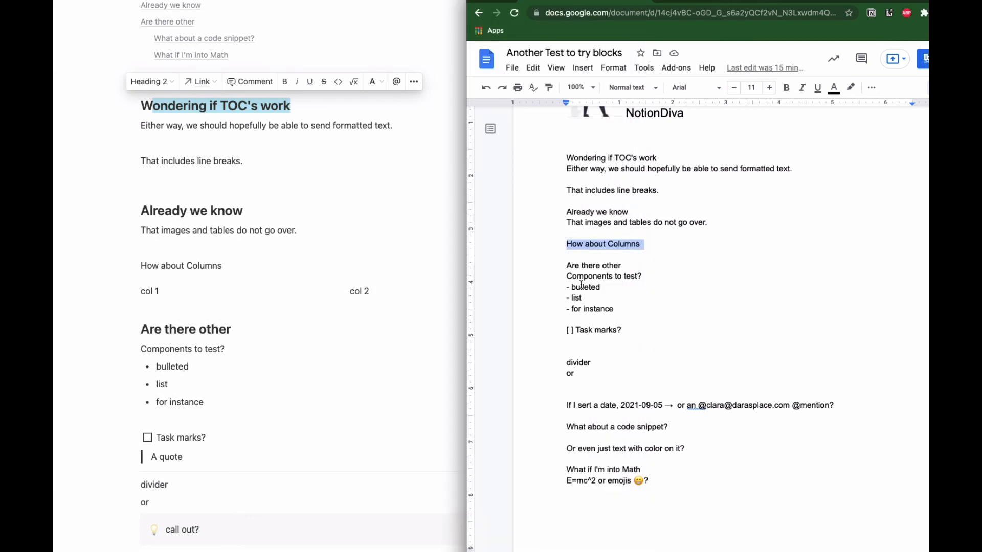
scroll("up", 3)
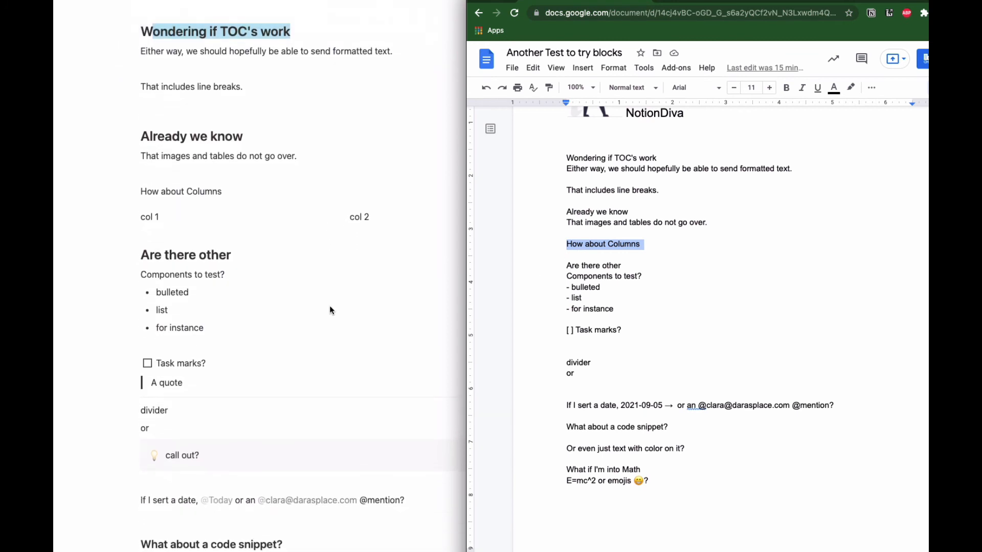
mouse_move(263, 303)
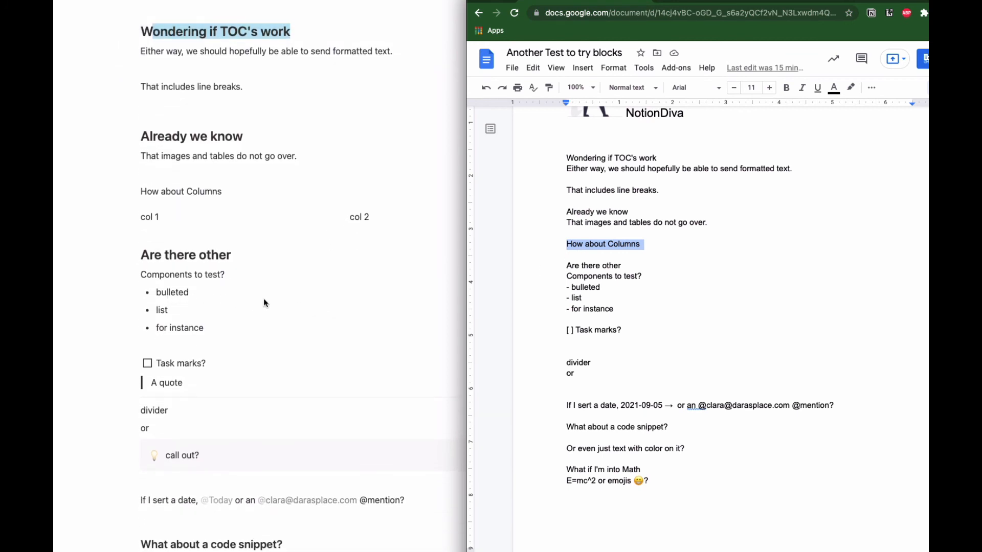
mouse_move(161, 310)
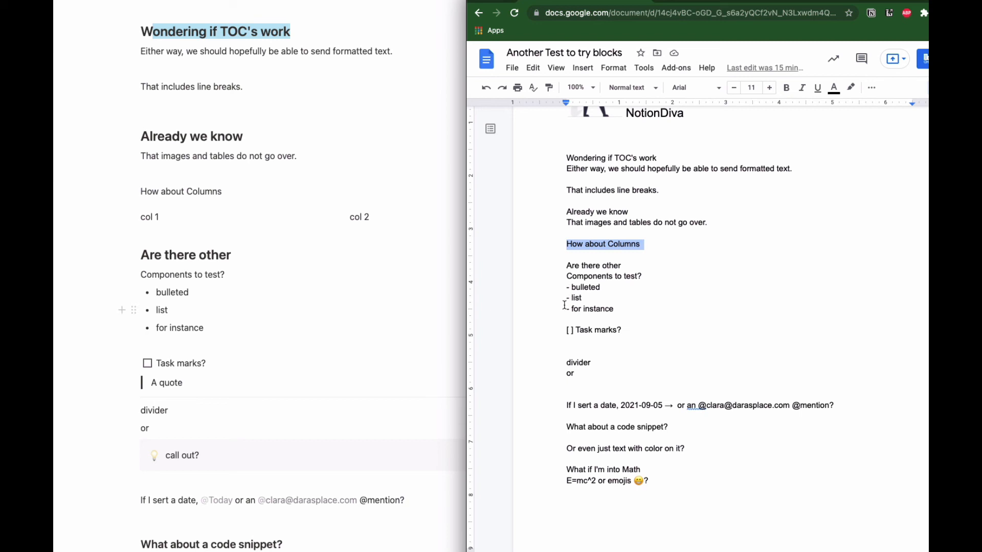
mouse_move(326, 350)
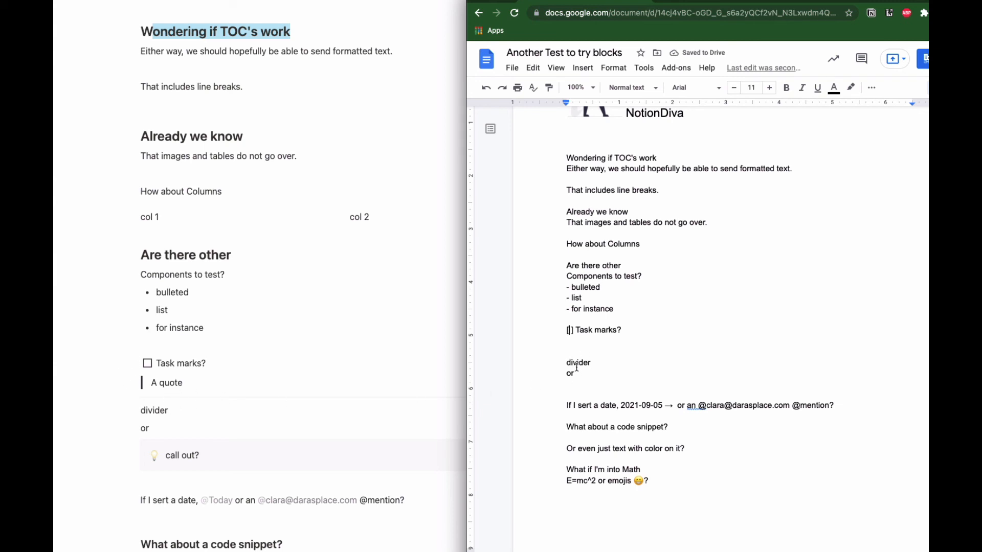
mouse_move(382, 426)
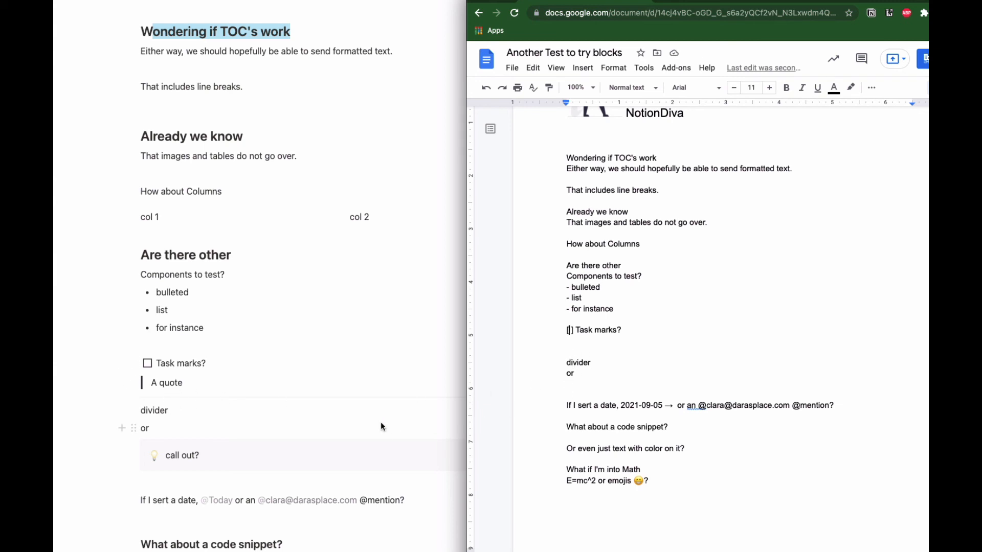
scroll("down", 3)
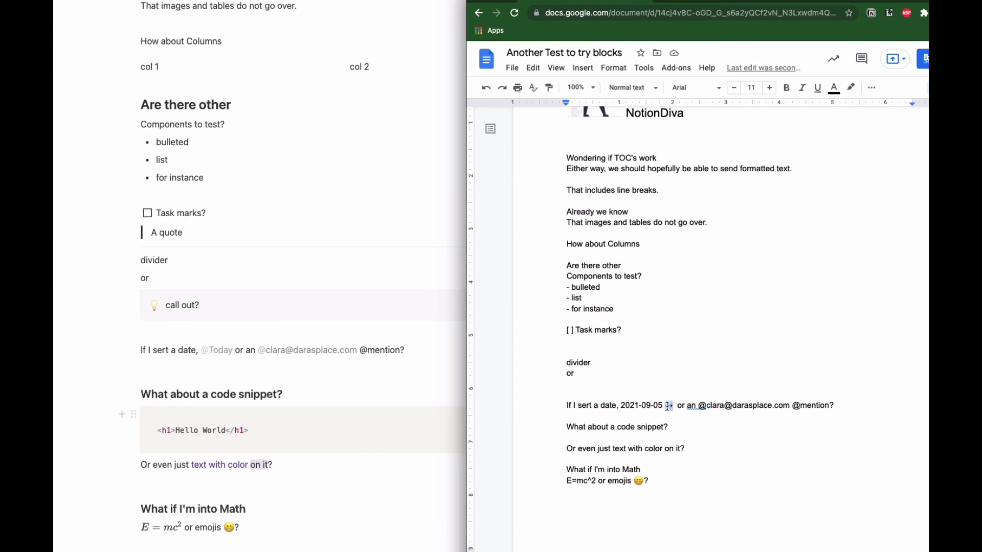
mouse_move(274, 368)
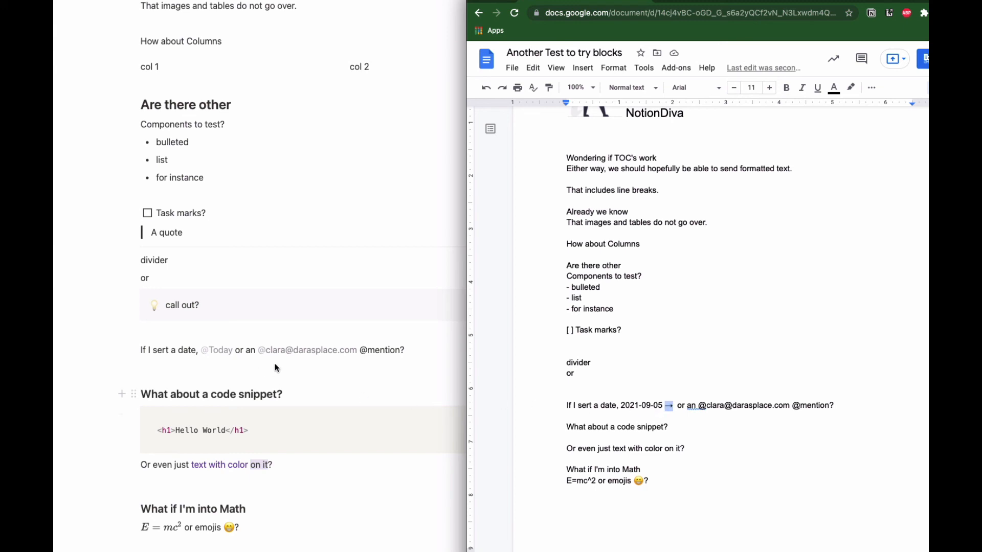
mouse_move(781, 409)
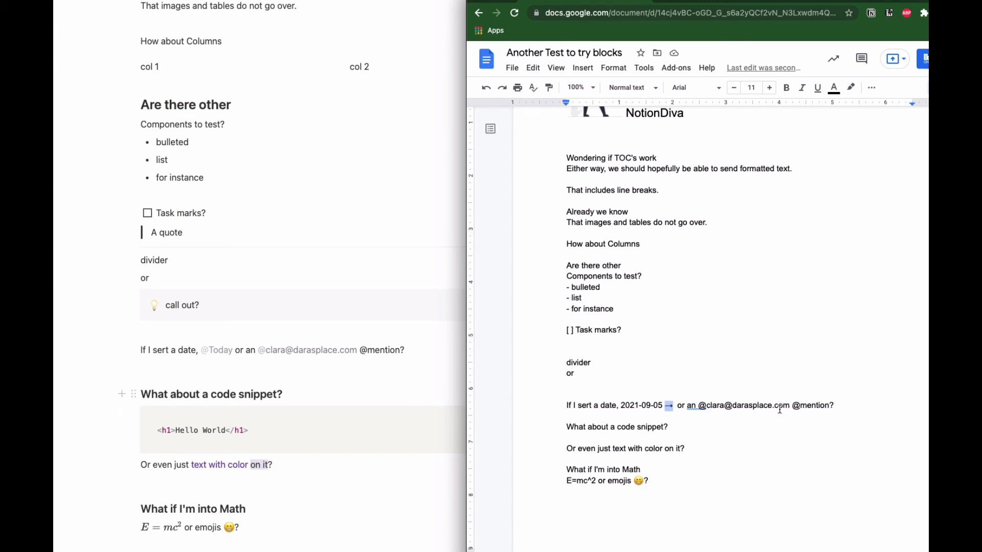
scroll("down", 3)
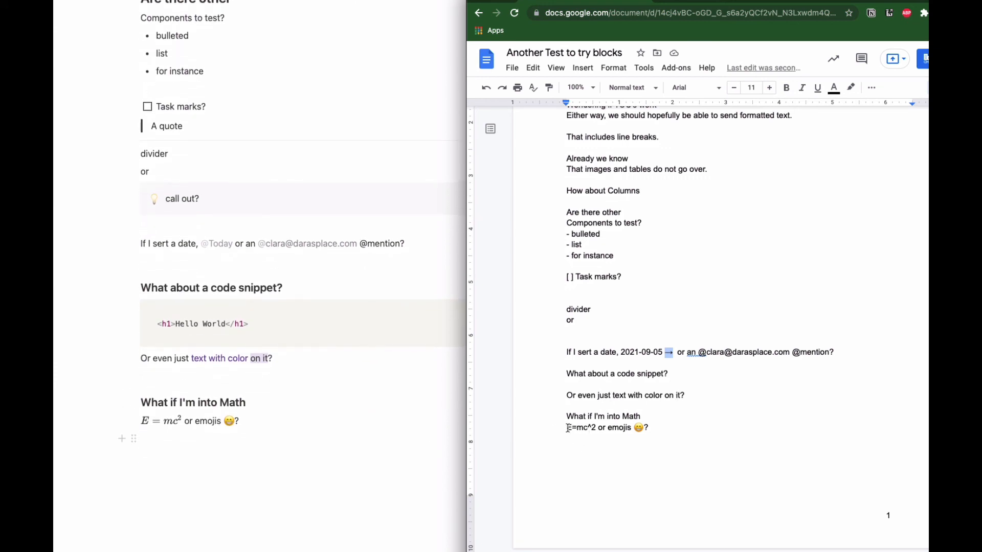
double_click(580, 427)
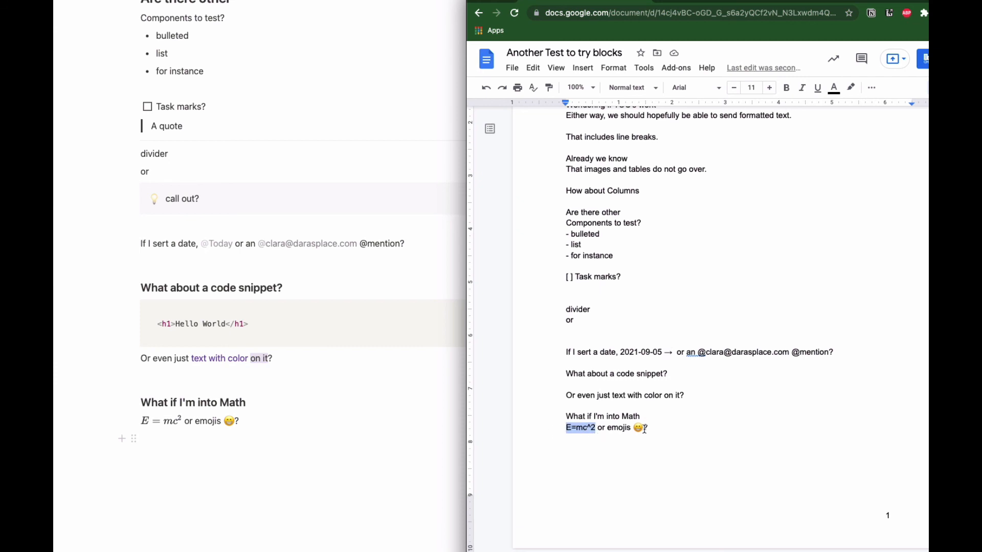
left_click(648, 427)
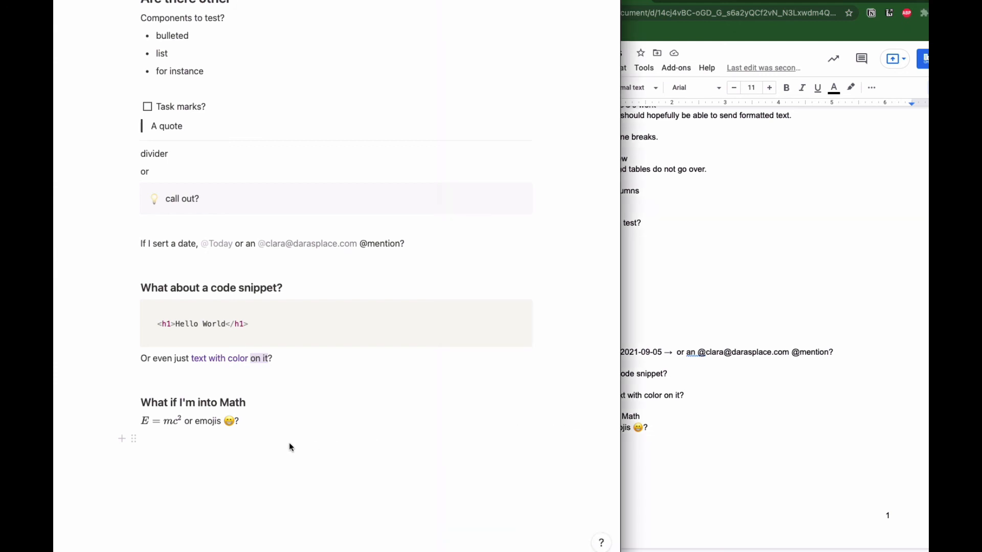
mouse_move(290, 422)
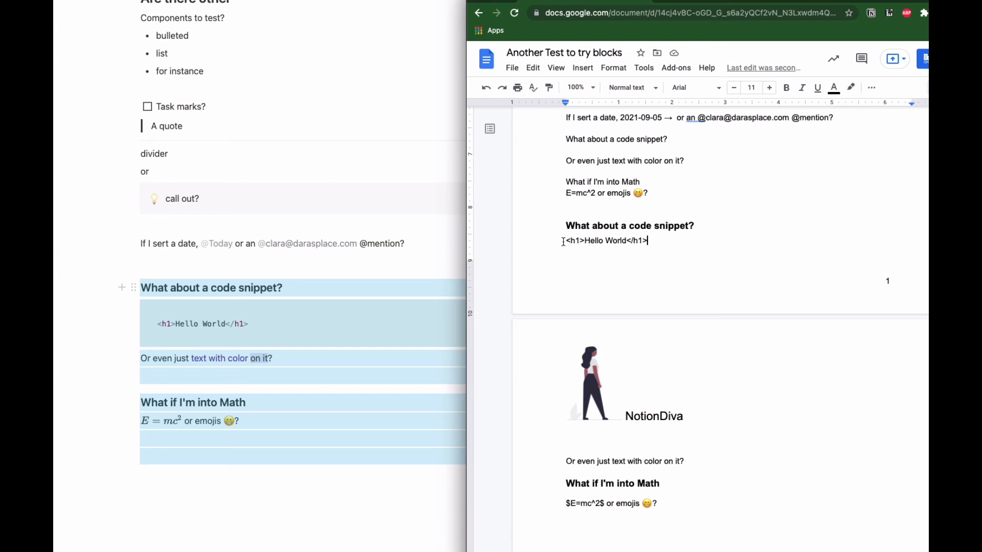
- Scroll through the Google Doc to check the code snippet, Hello World code, coloured text and E=mc^2 math
scroll("down", 3)
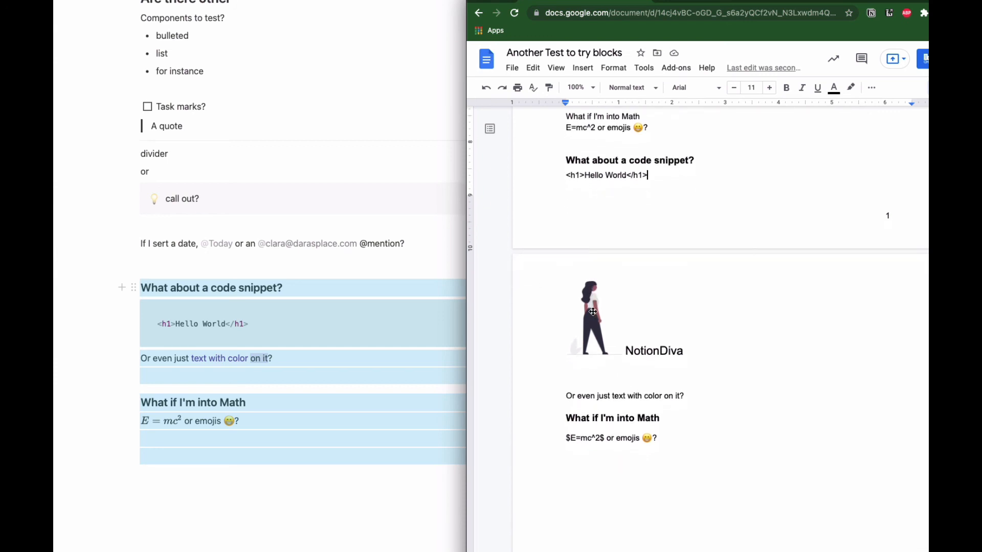
scroll("down", 3)
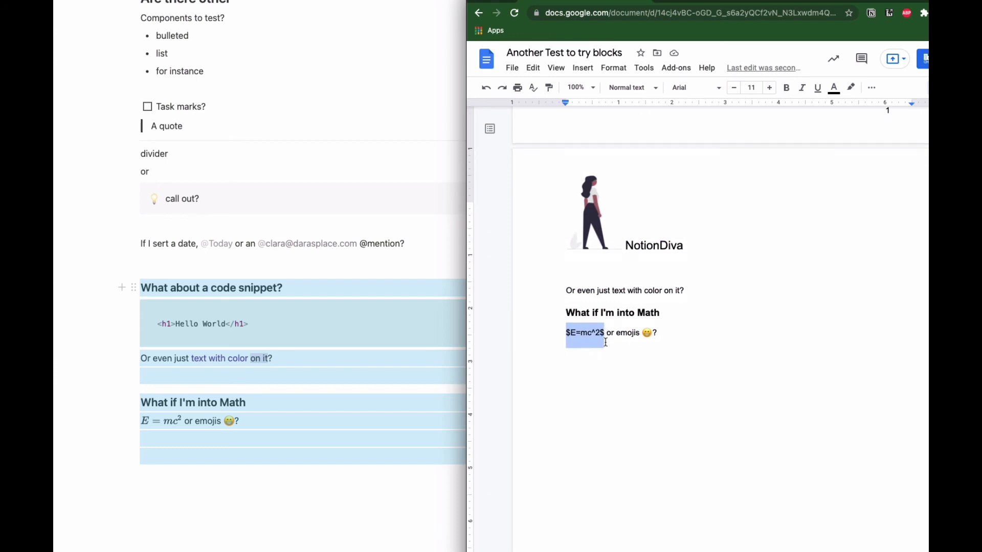
scroll("down", 3)
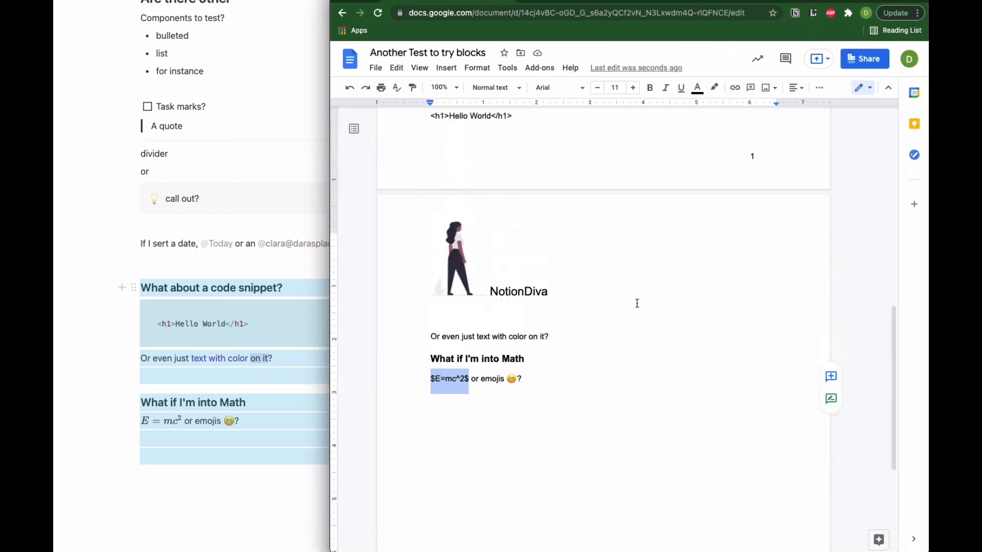
scroll("up", 3)
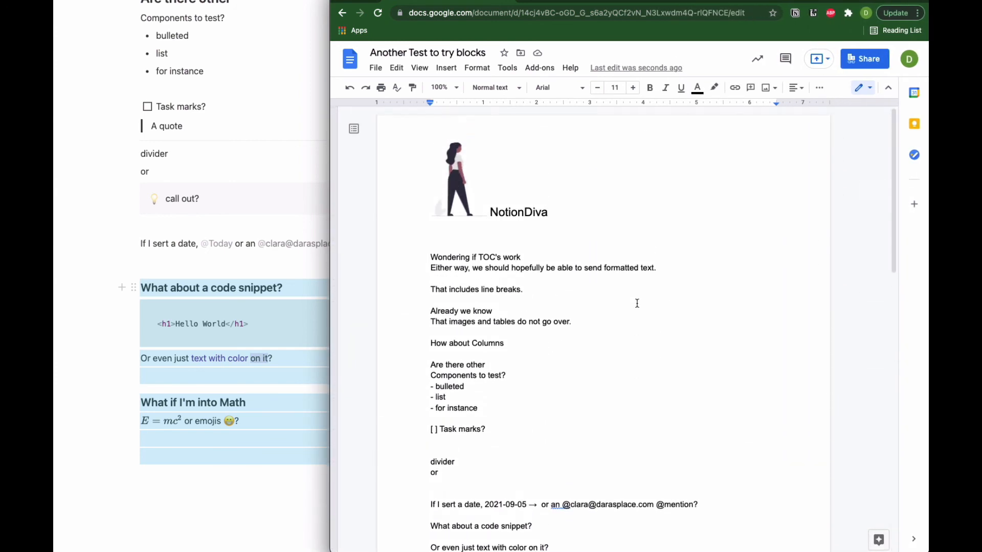